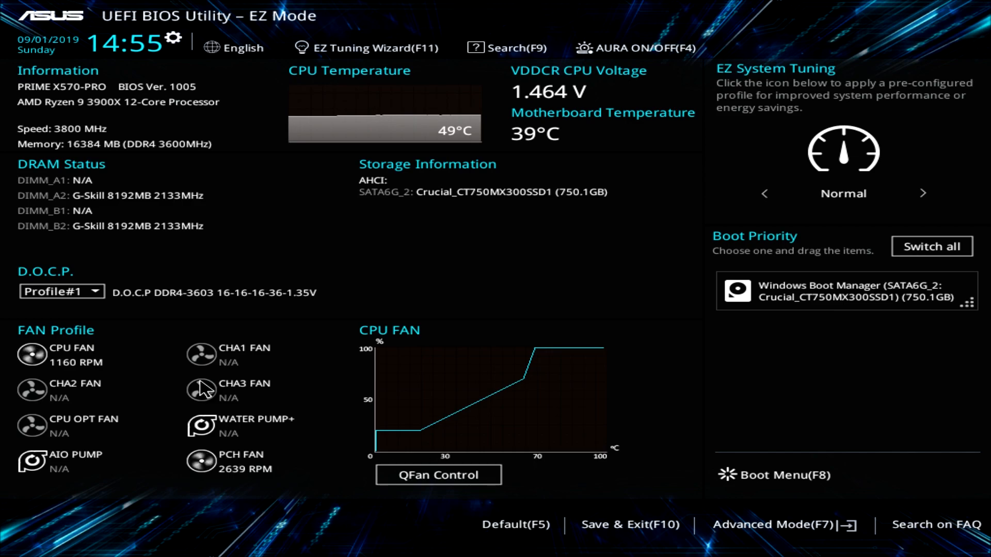
{"action": "mouse_move", "coordinate": [69, 158]}
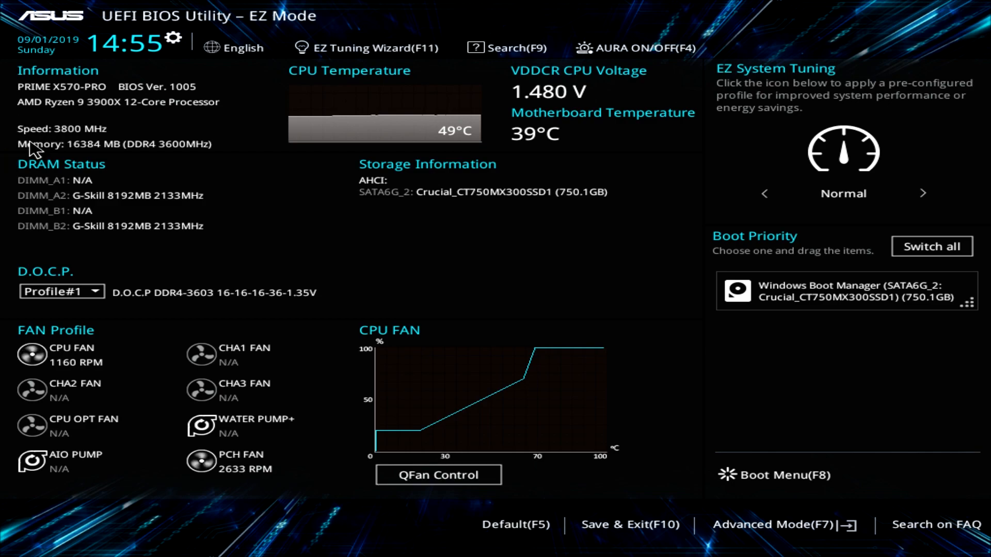
{"action": "mouse_move", "coordinate": [63, 180]}
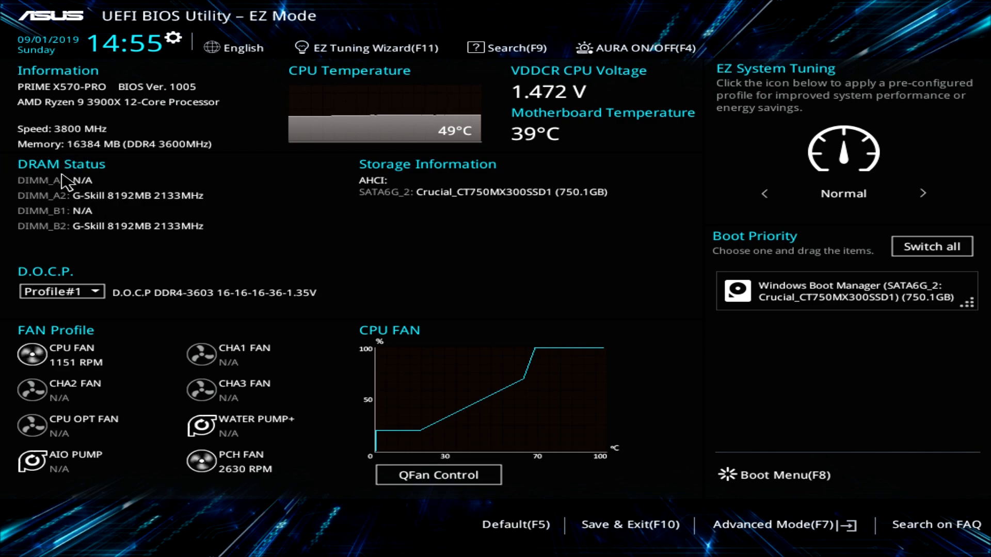
{"action": "mouse_move", "coordinate": [283, 154]}
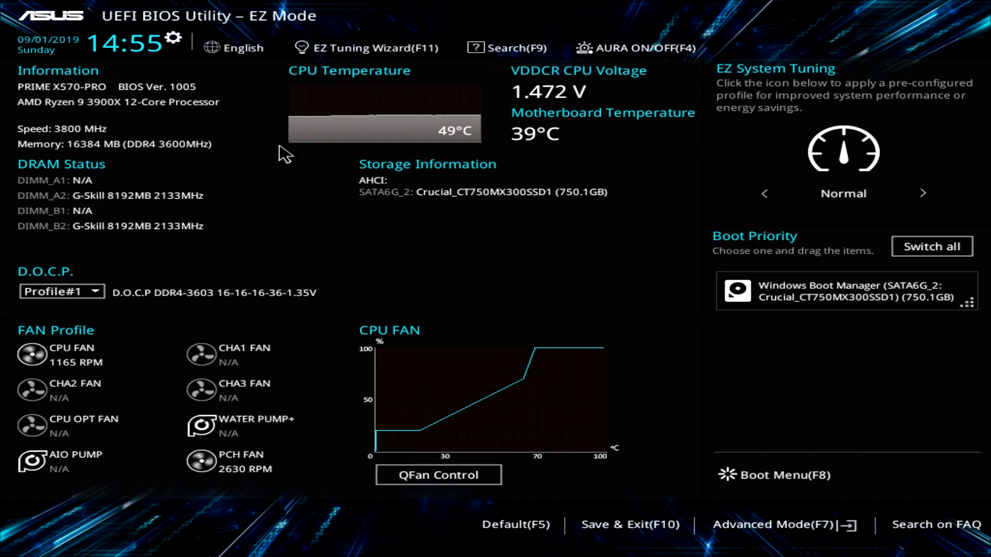
{"action": "mouse_move", "coordinate": [409, 155]}
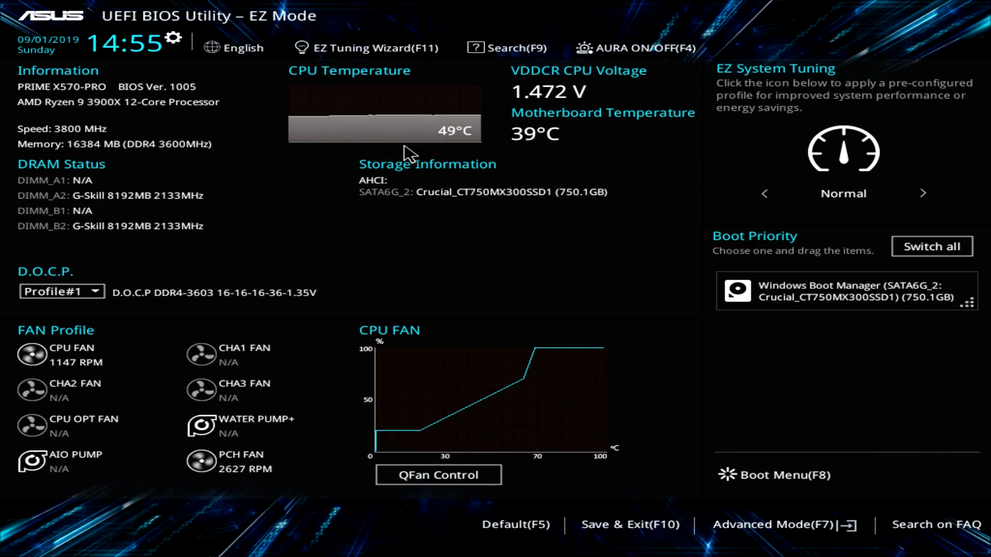
{"action": "mouse_move", "coordinate": [529, 108]}
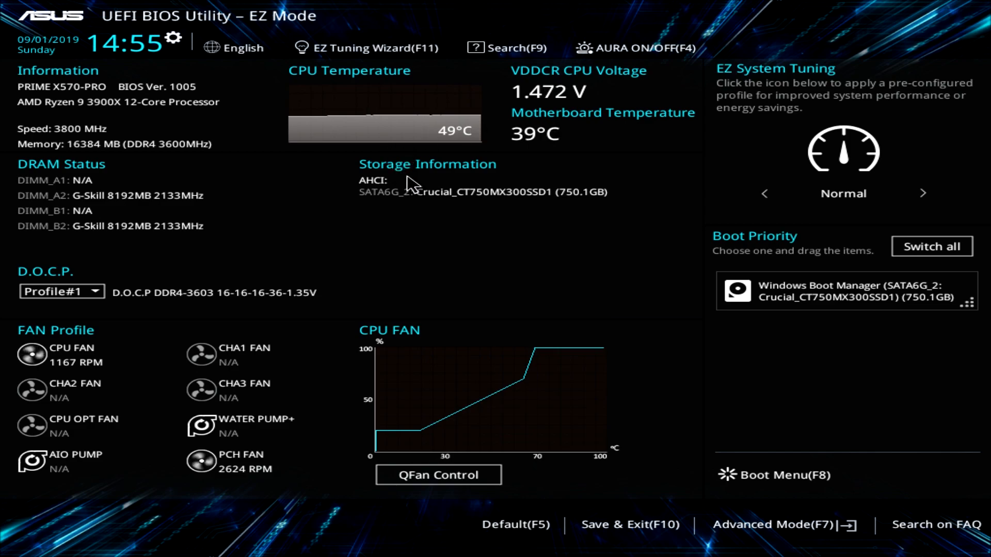
{"action": "mouse_move", "coordinate": [538, 218]}
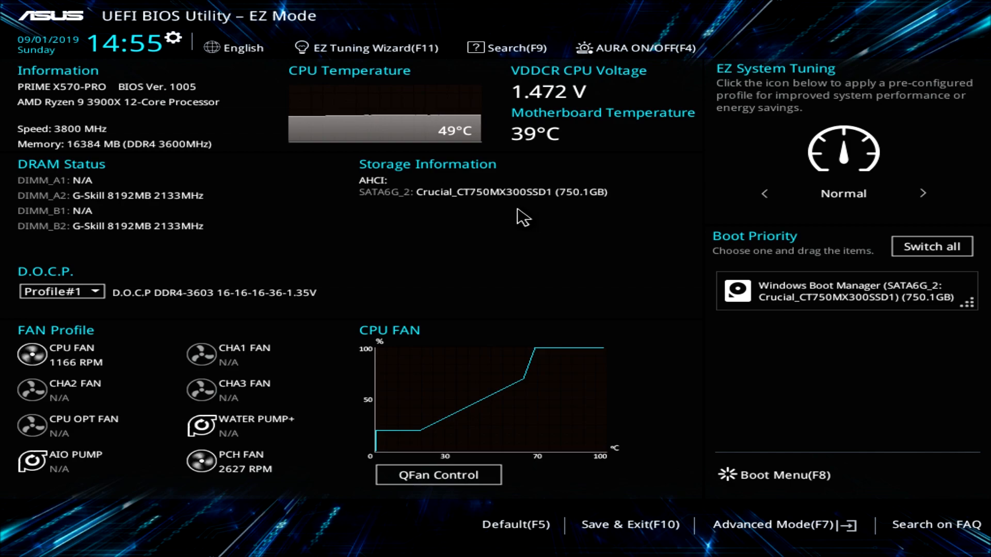
{"action": "mouse_move", "coordinate": [755, 154]}
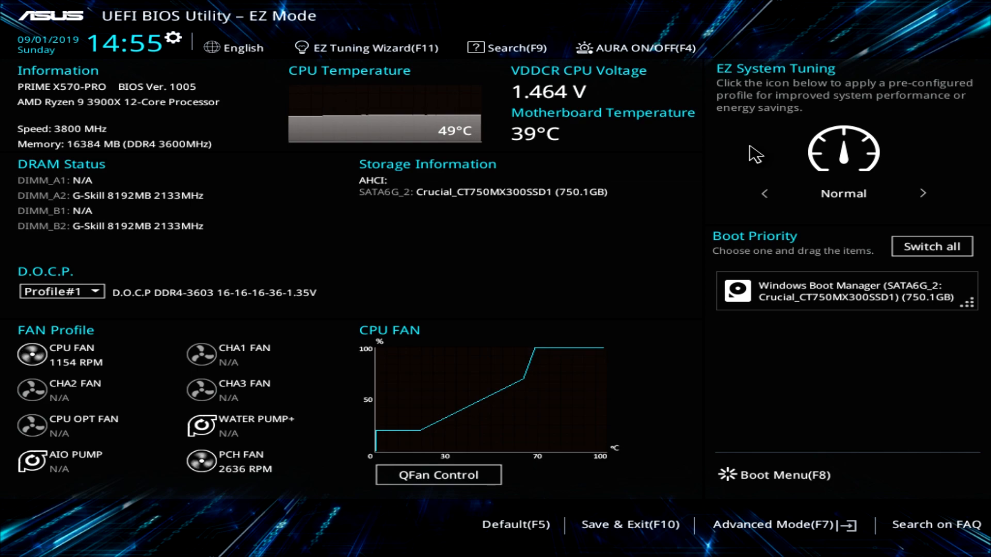
{"action": "mouse_move", "coordinate": [853, 145]}
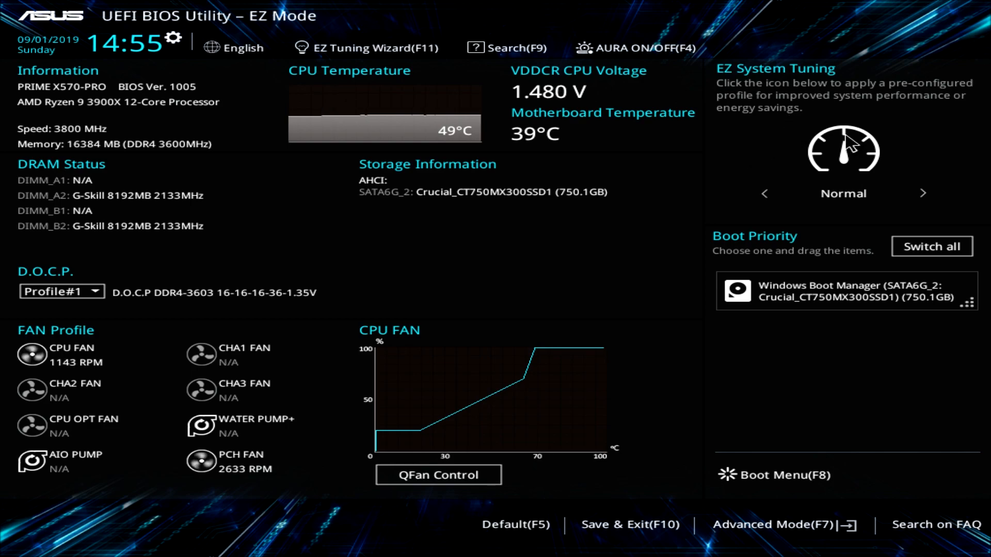
Step: Preview the ASUS Optimal tuning profile, revert to Normal, and view the fan speed curve settings
{"action": "left_click", "coordinate": [923, 194]}
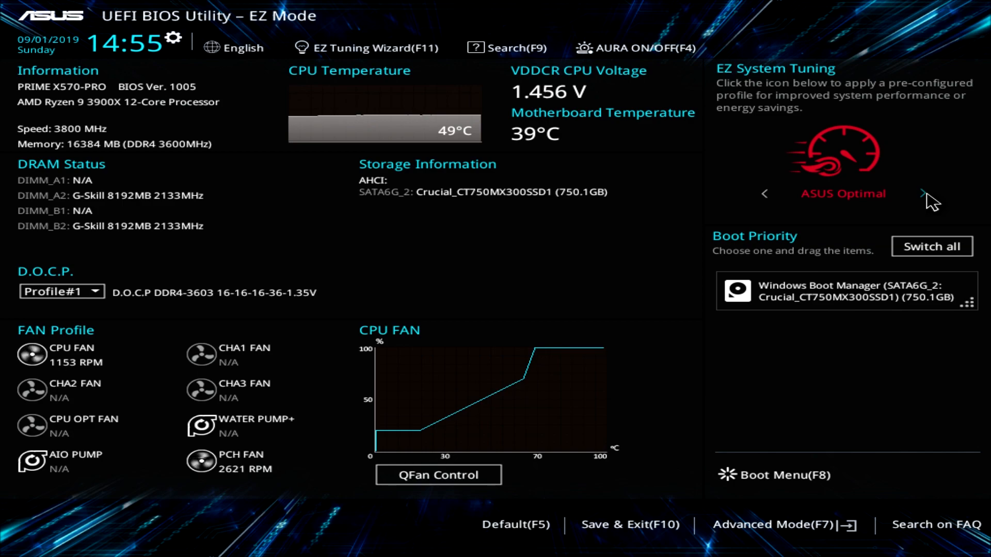
{"action": "mouse_move", "coordinate": [770, 200]}
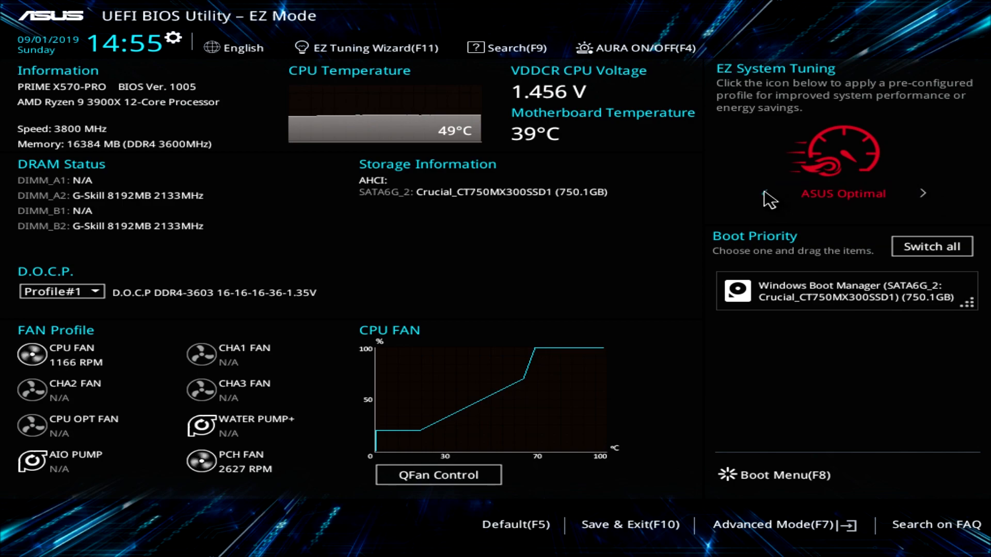
{"action": "left_click", "coordinate": [764, 193]}
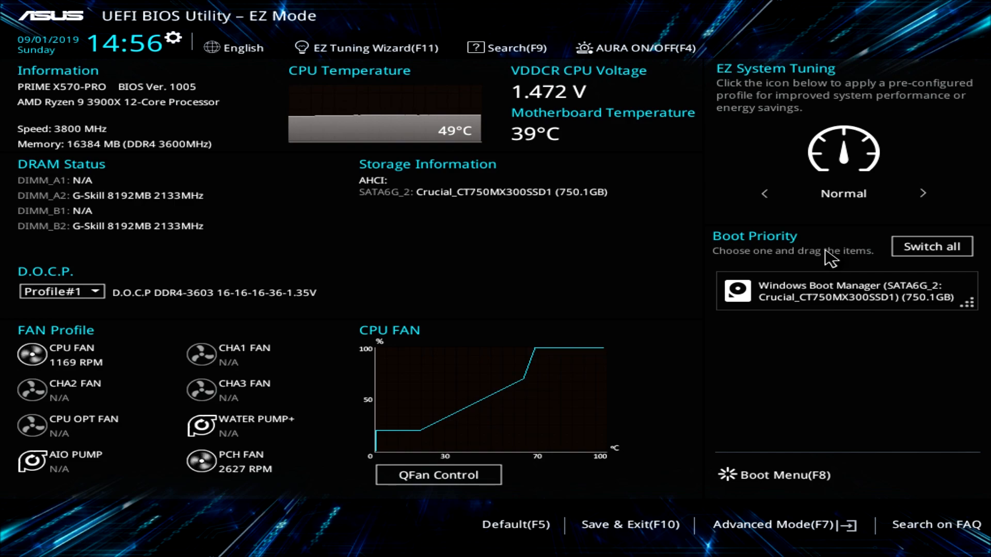
{"action": "mouse_move", "coordinate": [898, 337]}
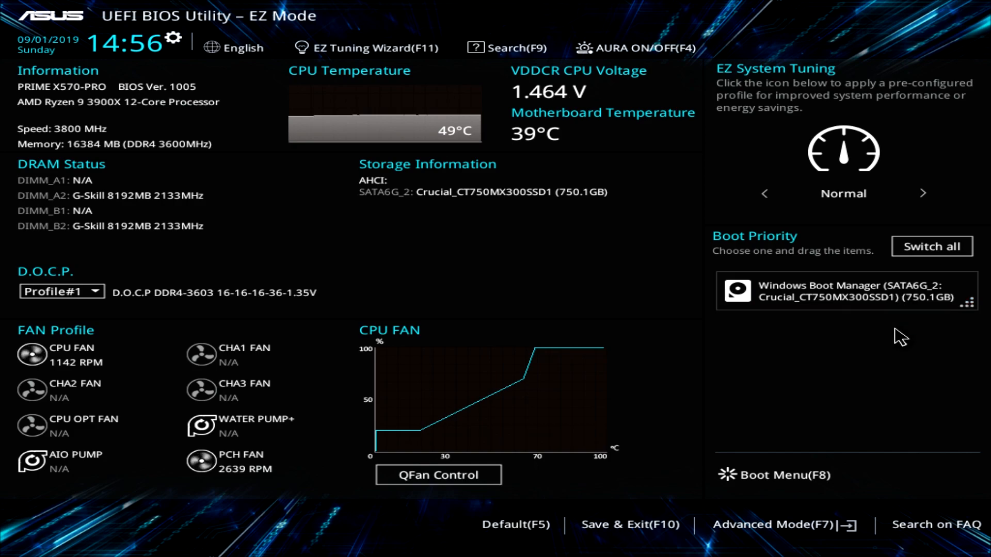
{"action": "mouse_move", "coordinate": [847, 359]}
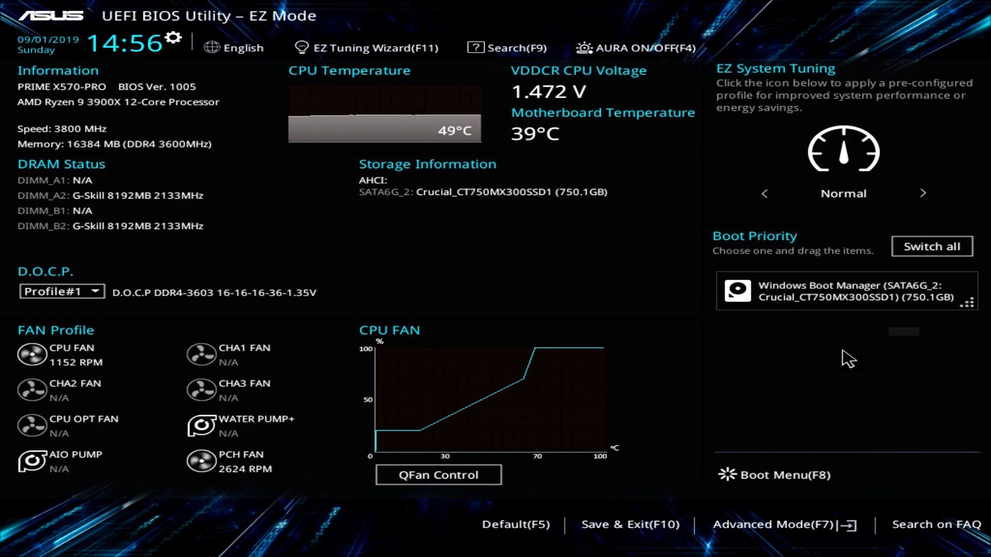
{"action": "mouse_move", "coordinate": [455, 430]}
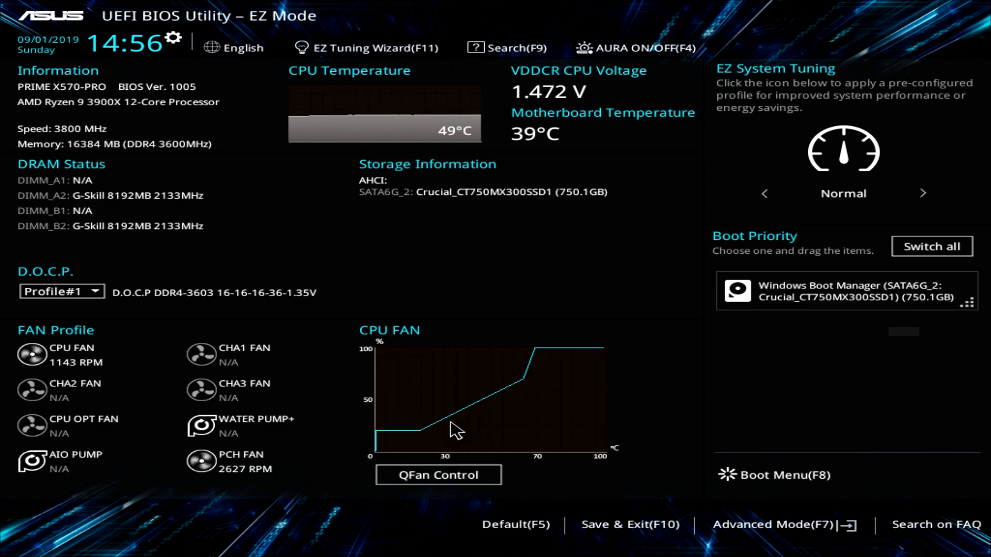
{"action": "mouse_move", "coordinate": [454, 456]}
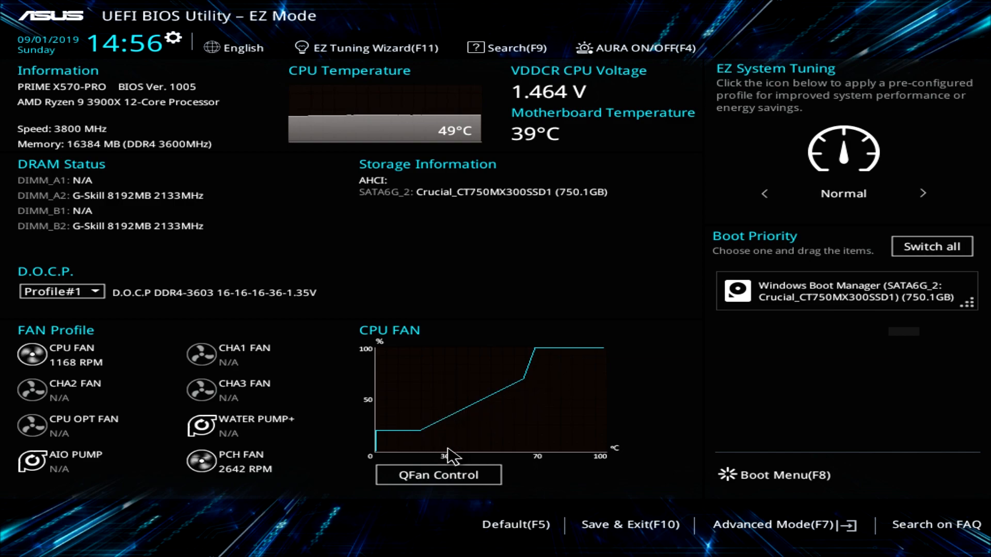
{"action": "left_click", "coordinate": [437, 474]}
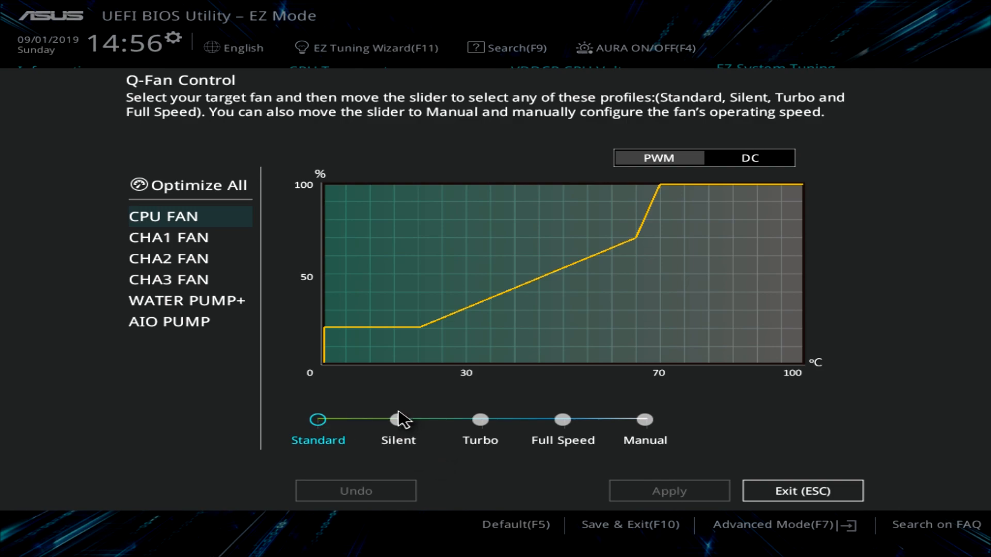
{"action": "mouse_move", "coordinate": [202, 306]}
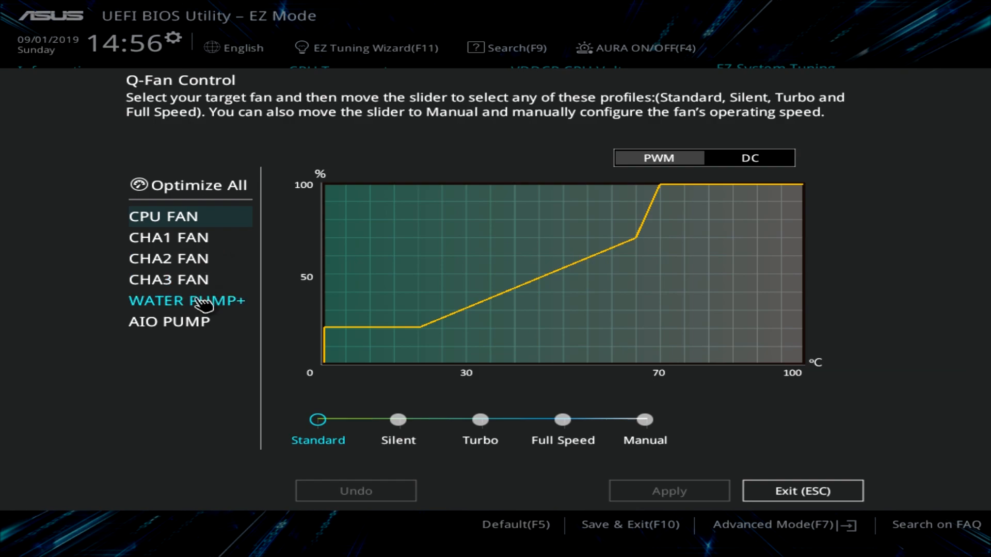
{"action": "mouse_move", "coordinate": [340, 418]}
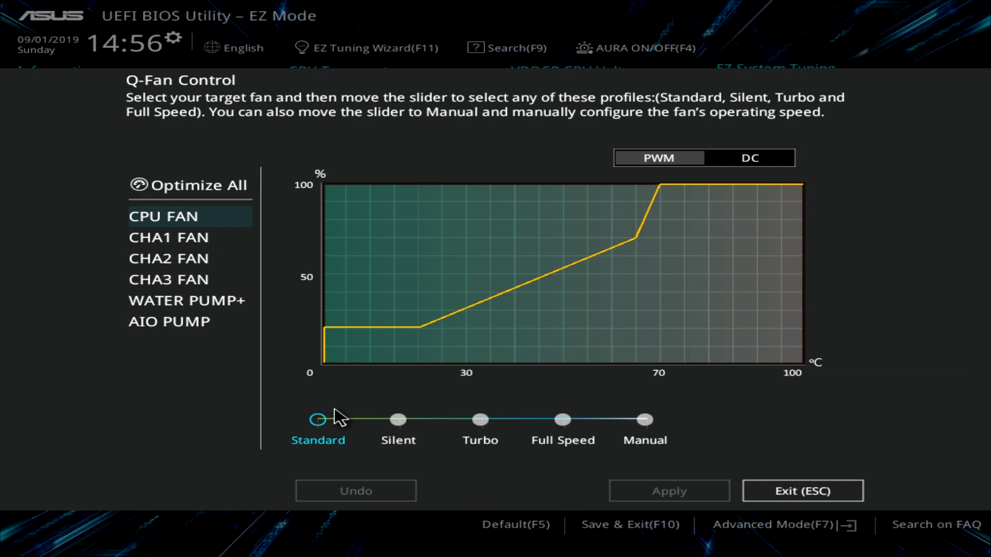
{"action": "mouse_move", "coordinate": [333, 439]}
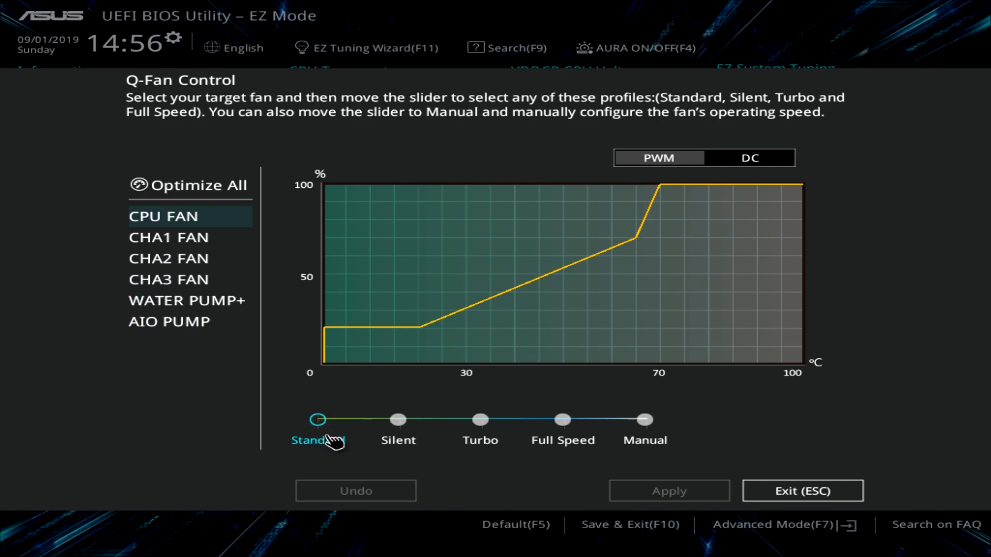
{"action": "left_click", "coordinate": [644, 419]}
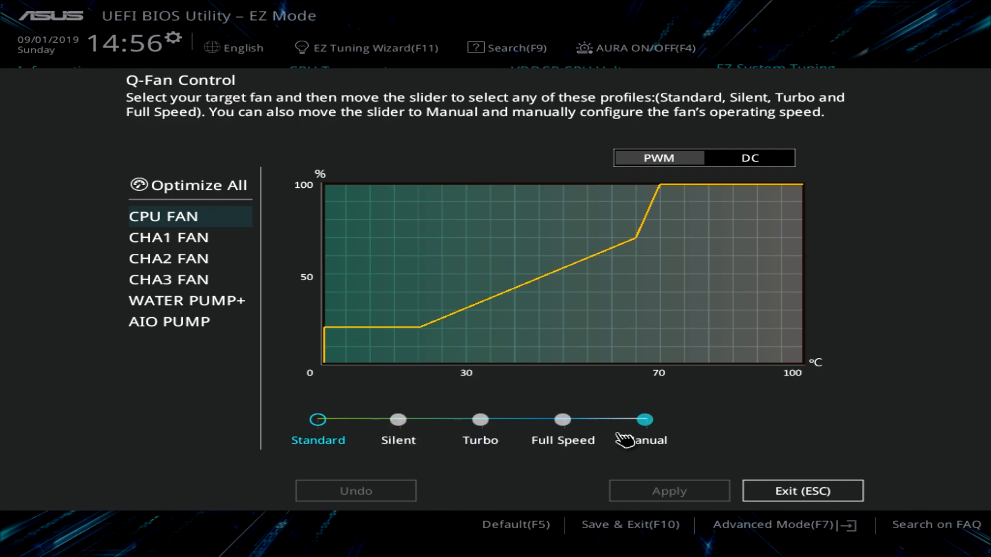
{"action": "mouse_move", "coordinate": [623, 433]}
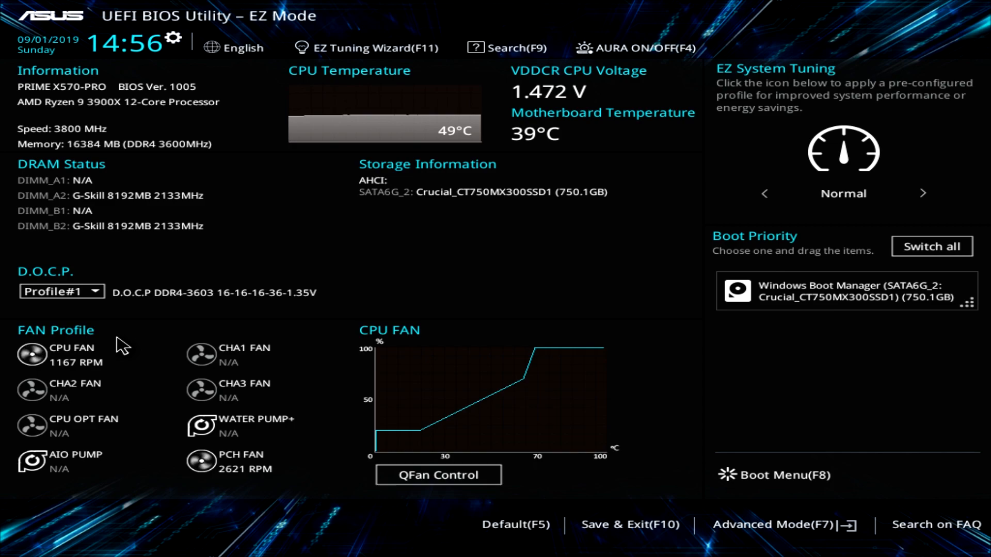
{"action": "mouse_move", "coordinate": [91, 365]}
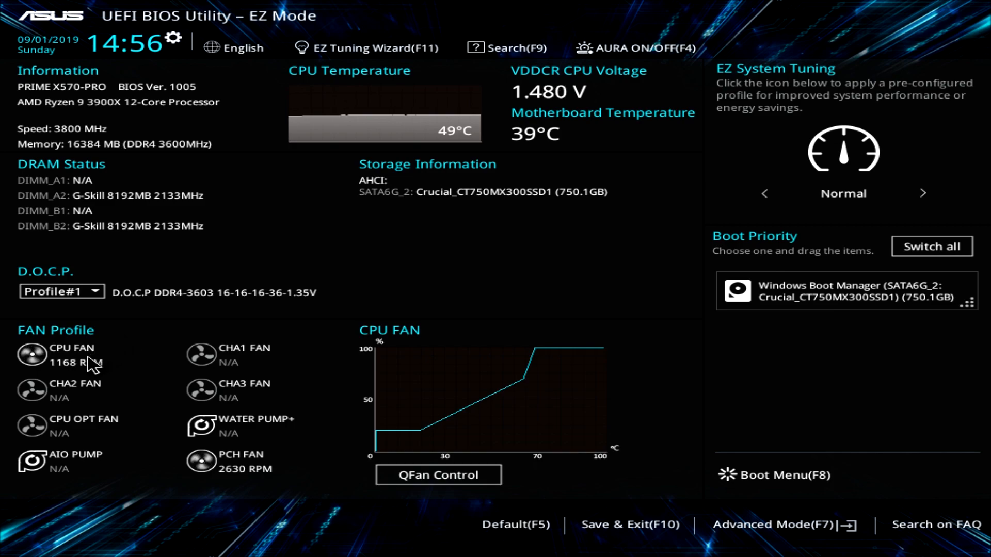
{"action": "mouse_move", "coordinate": [140, 442]}
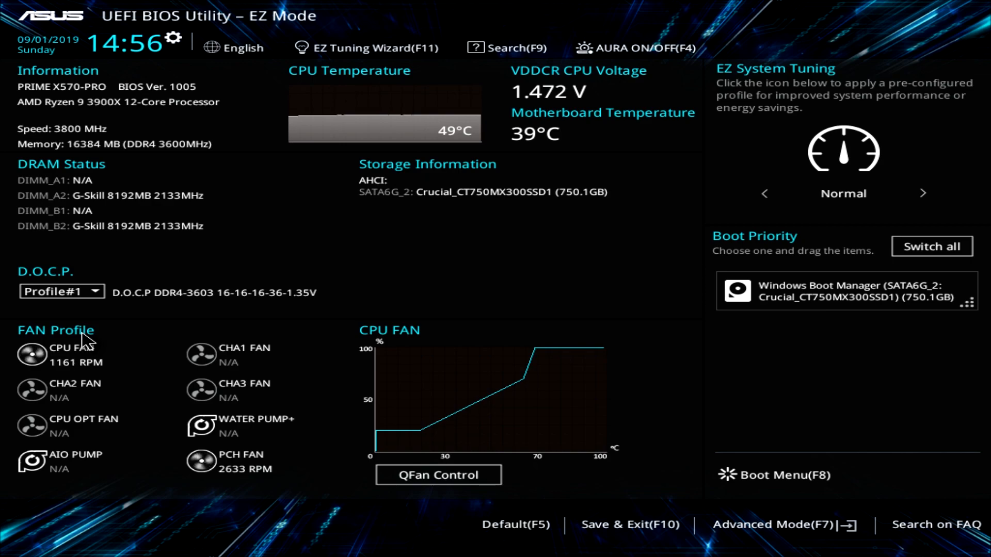
Step: Set D.O.C.P to Disabled, then back to Profile#1, and acknowledge the notice
{"action": "left_click", "coordinate": [61, 291]}
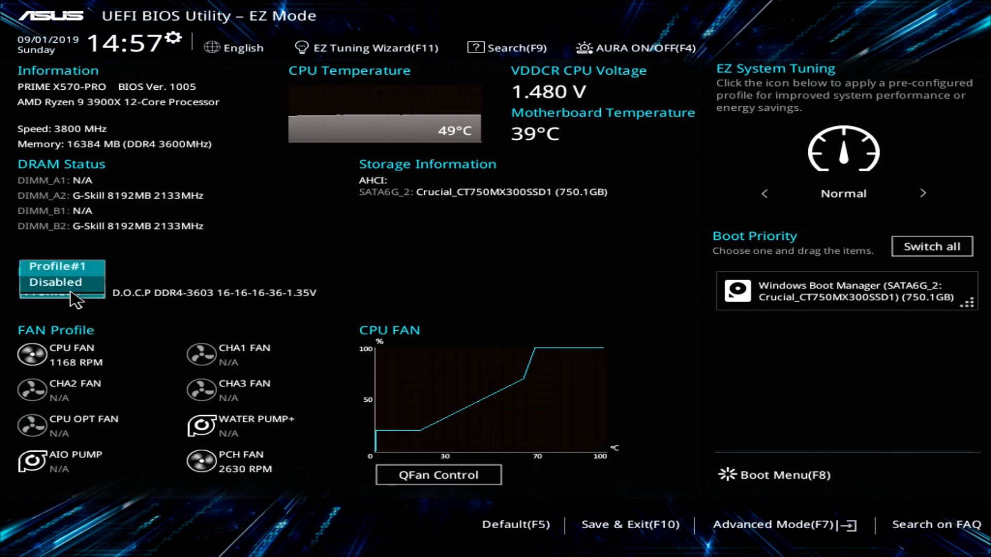
{"action": "left_click", "coordinate": [55, 282]}
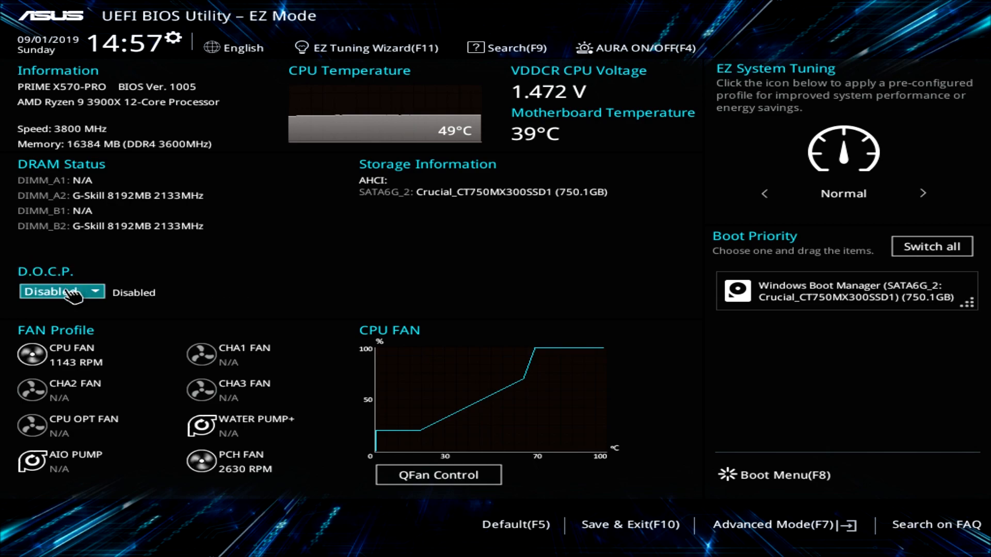
{"action": "left_click", "coordinate": [60, 291]}
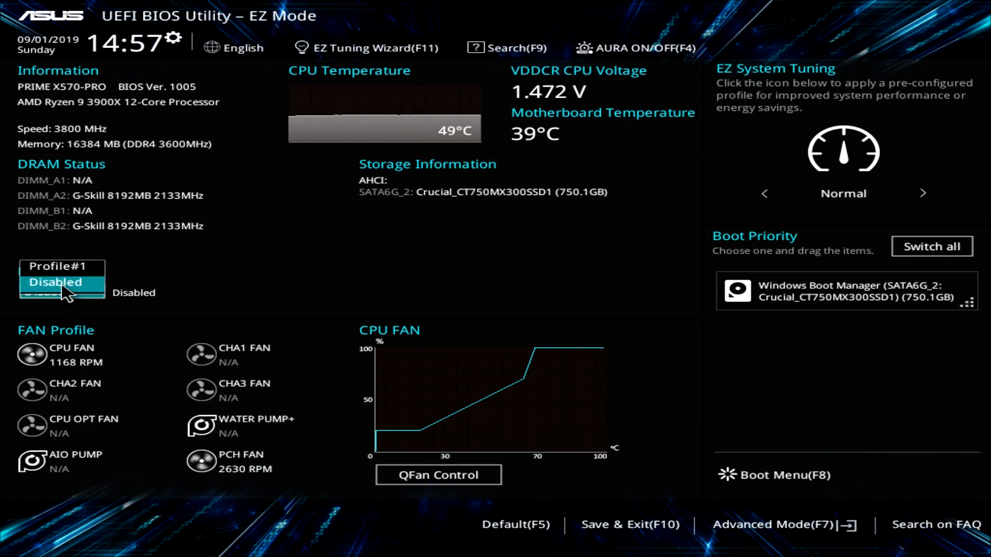
{"action": "left_click", "coordinate": [56, 281]}
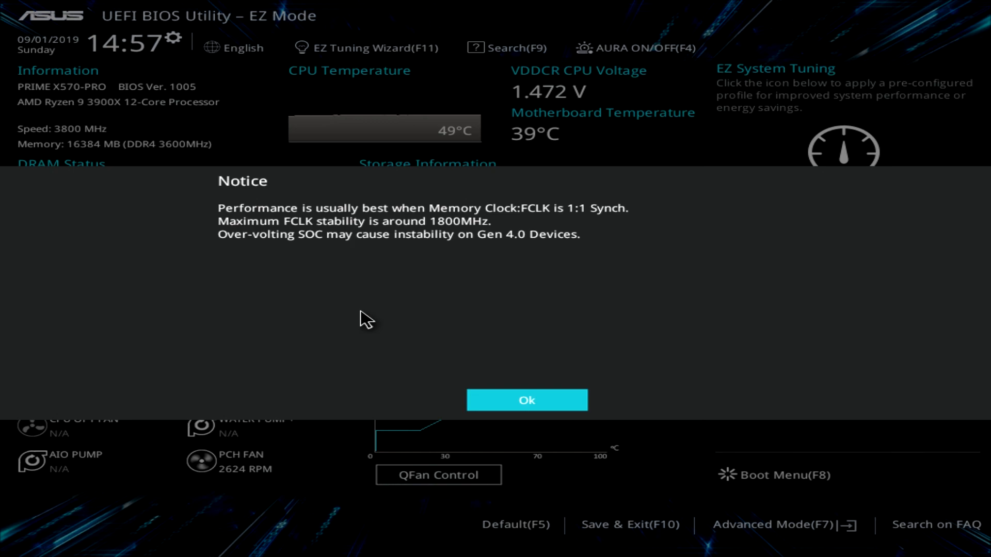
{"action": "left_click", "coordinate": [526, 400]}
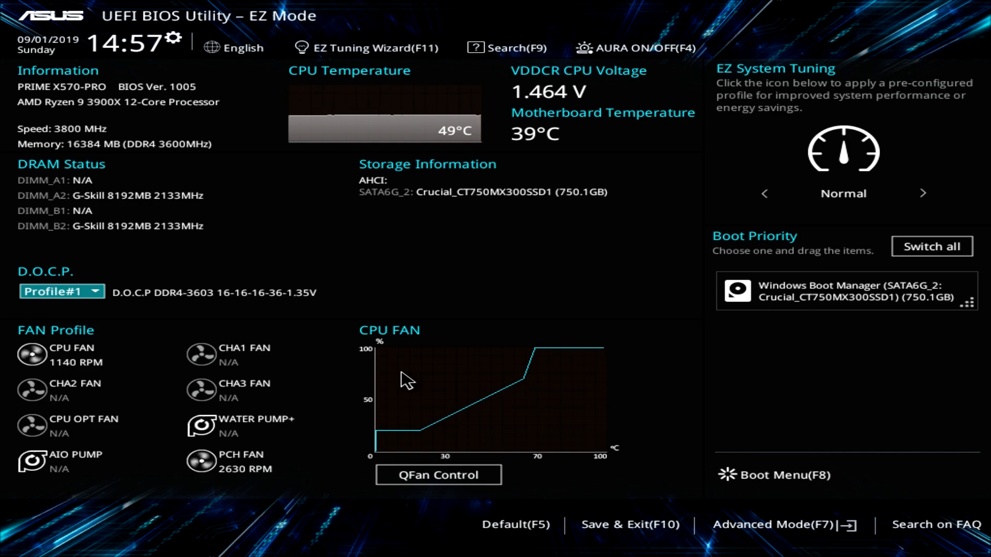
{"action": "mouse_move", "coordinate": [632, 74]}
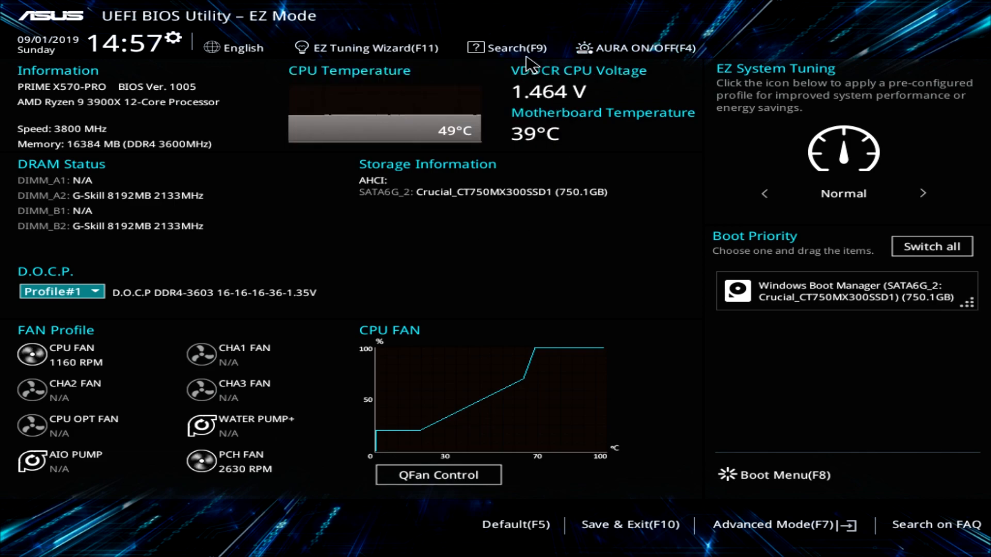
{"action": "mouse_move", "coordinate": [394, 60]}
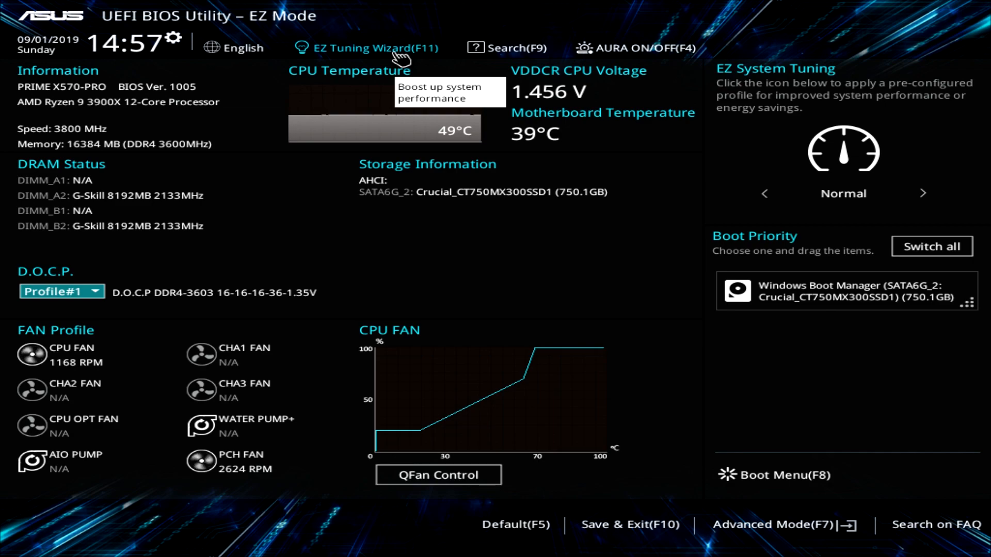
{"action": "mouse_move", "coordinate": [236, 48]}
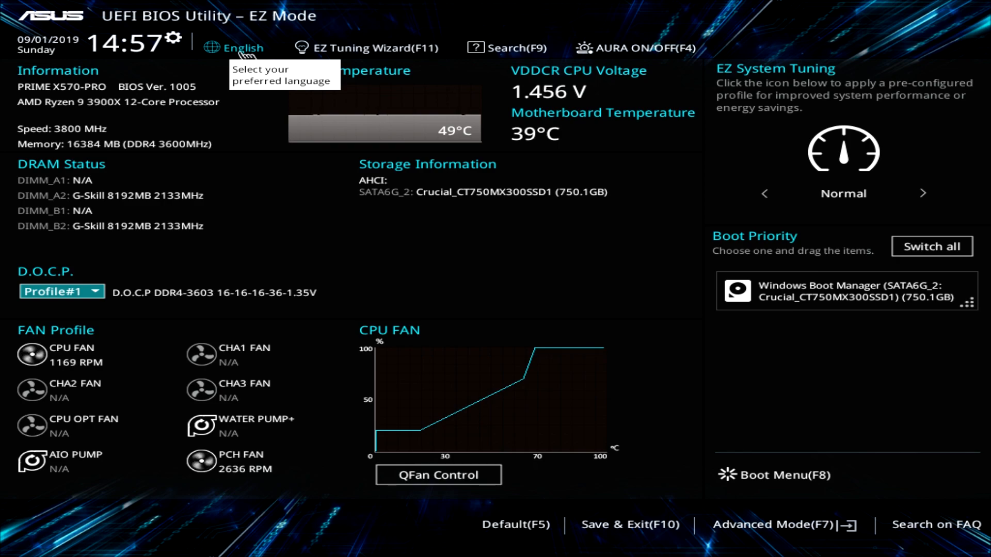
{"action": "mouse_move", "coordinate": [270, 189]}
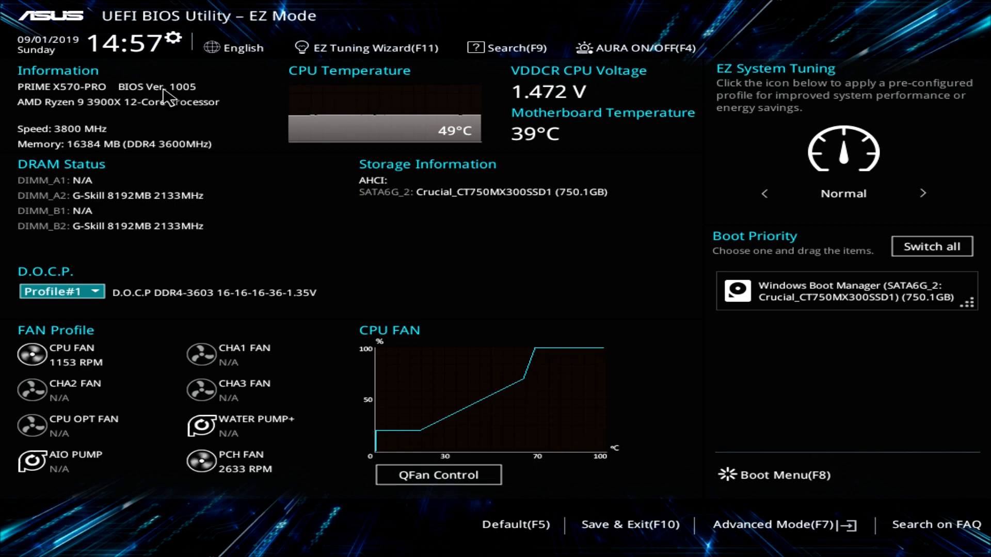
{"action": "mouse_move", "coordinate": [358, 261]}
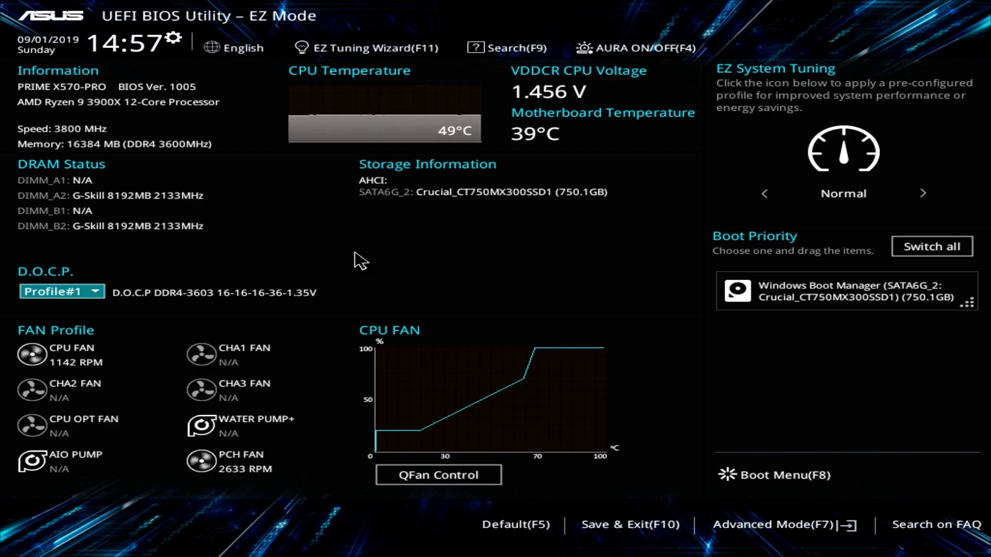
{"action": "mouse_move", "coordinate": [616, 437]}
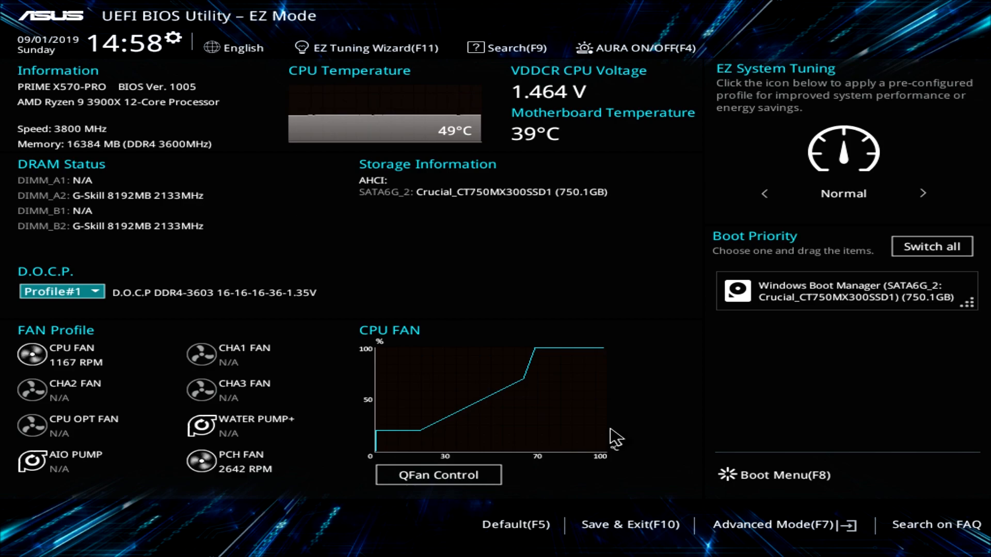
{"action": "mouse_move", "coordinate": [772, 524]}
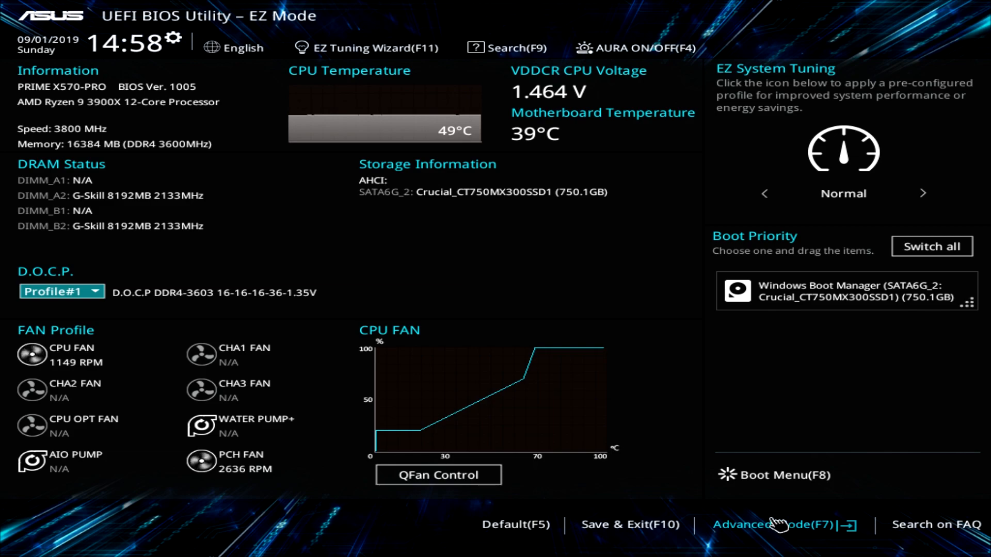
Step: Enter Advanced Mode, view Security (both passwords Not Installed), and return to Main
{"action": "left_click", "coordinate": [756, 524]}
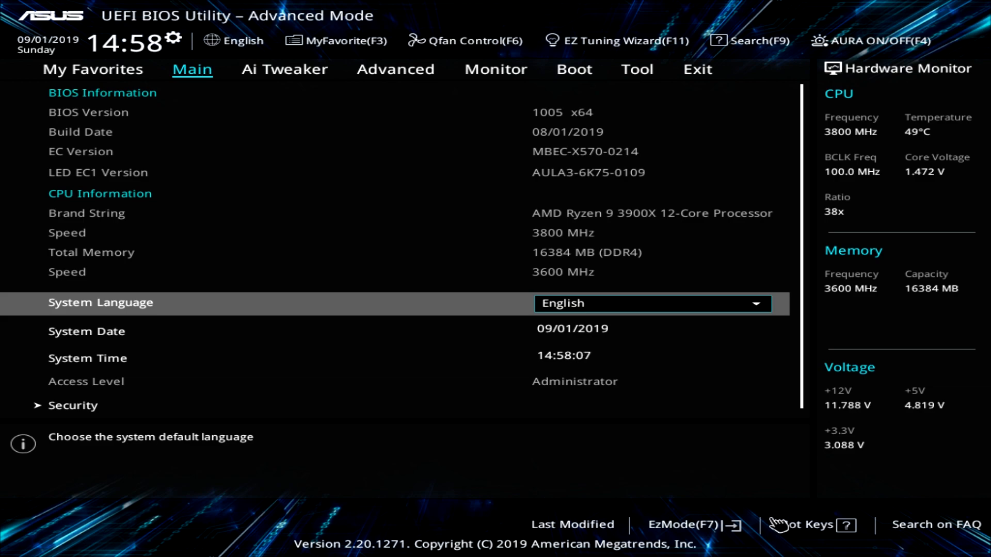
{"action": "mouse_move", "coordinate": [403, 316]}
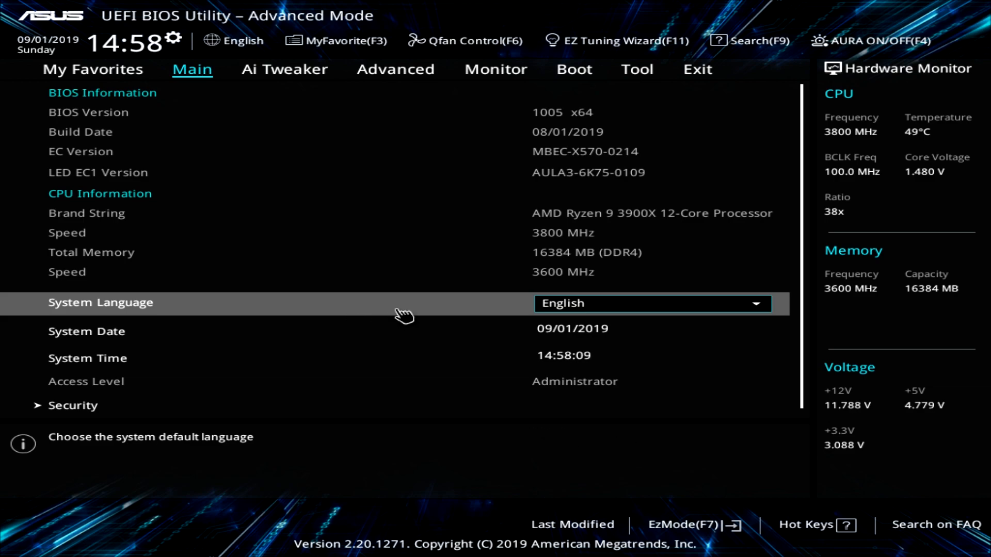
{"action": "mouse_move", "coordinate": [376, 221]}
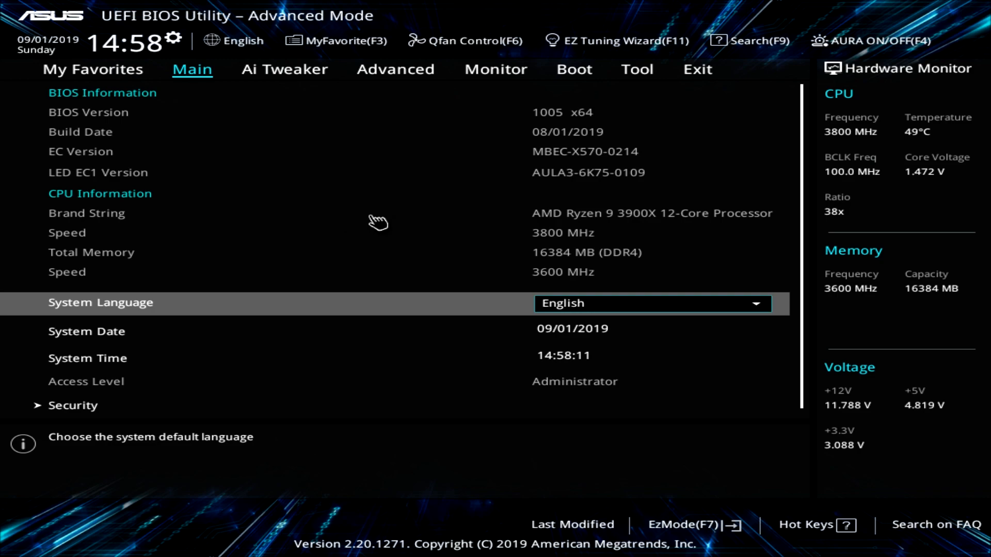
{"action": "mouse_move", "coordinate": [368, 298]}
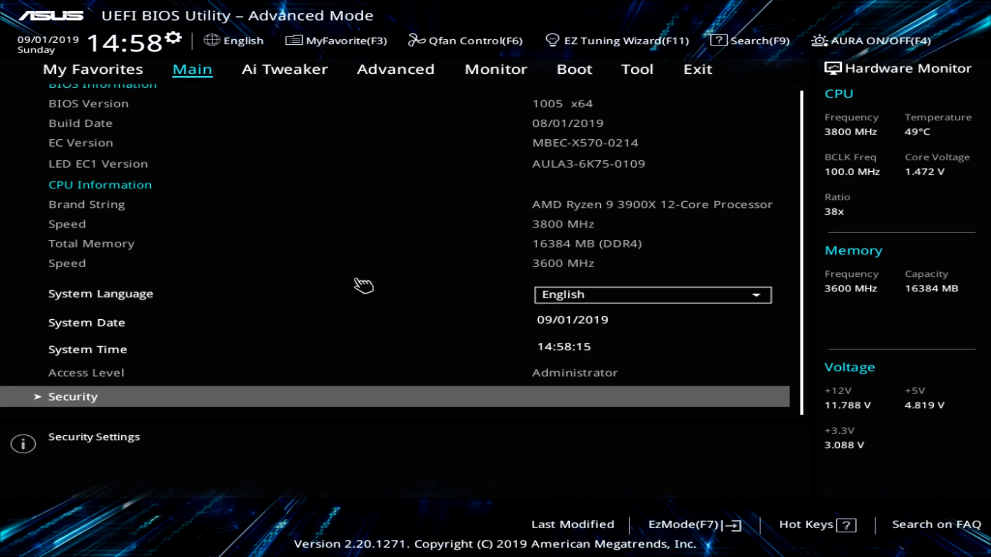
{"action": "left_click", "coordinate": [72, 396]}
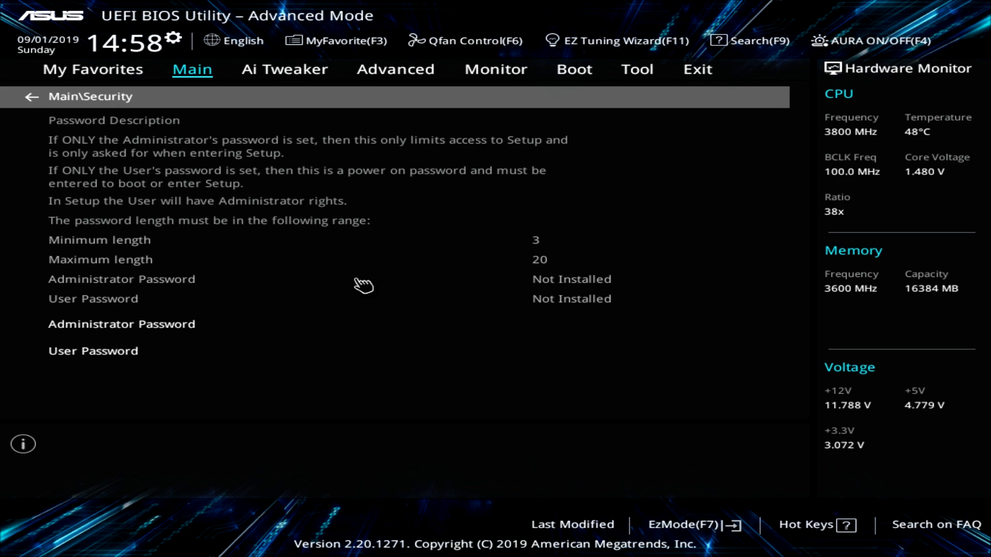
{"action": "left_click", "coordinate": [29, 96]}
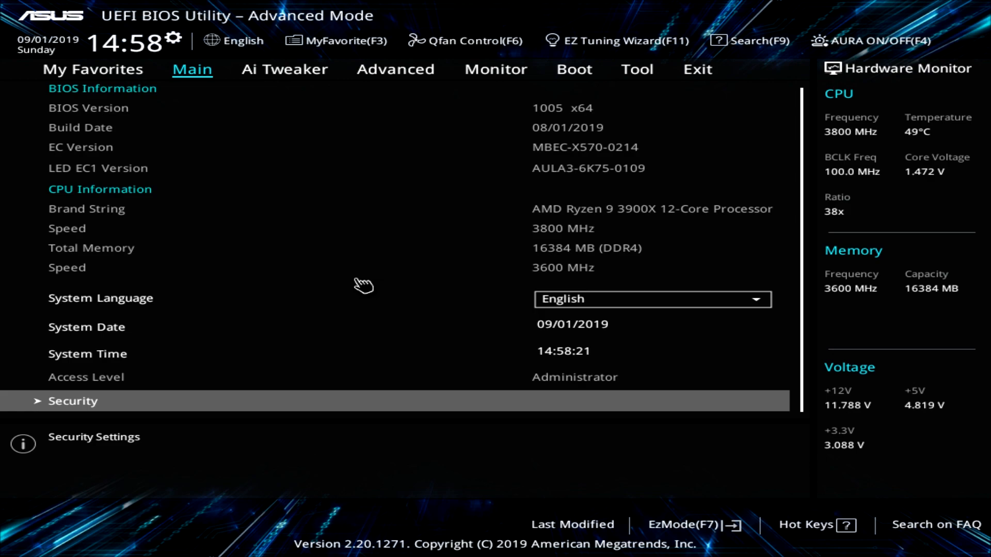
{"action": "mouse_move", "coordinate": [587, 101]}
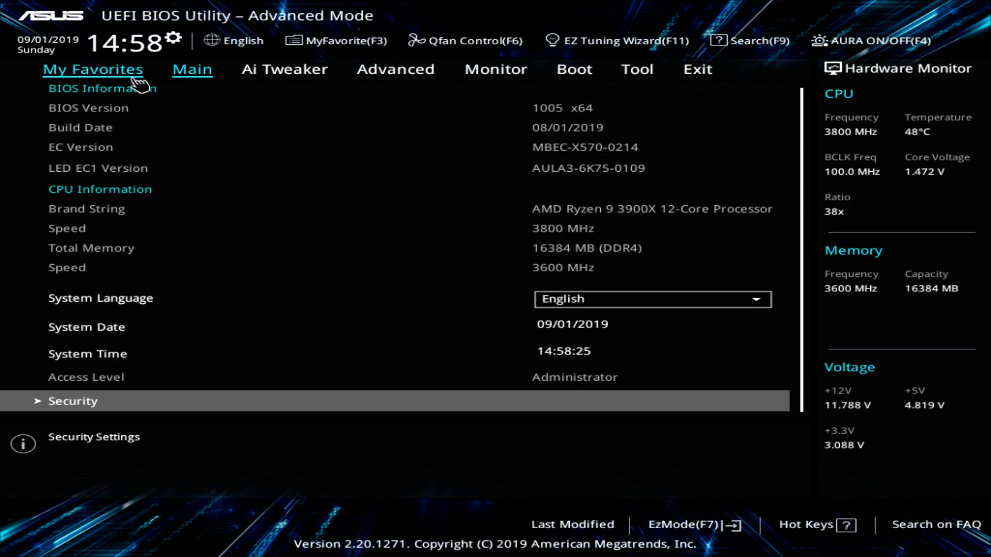
Step: Review the My Favorites list, then bring up the Ai Tweaker page showing D.O.C.P. at DDR4-3600MHz
{"action": "left_click", "coordinate": [93, 69]}
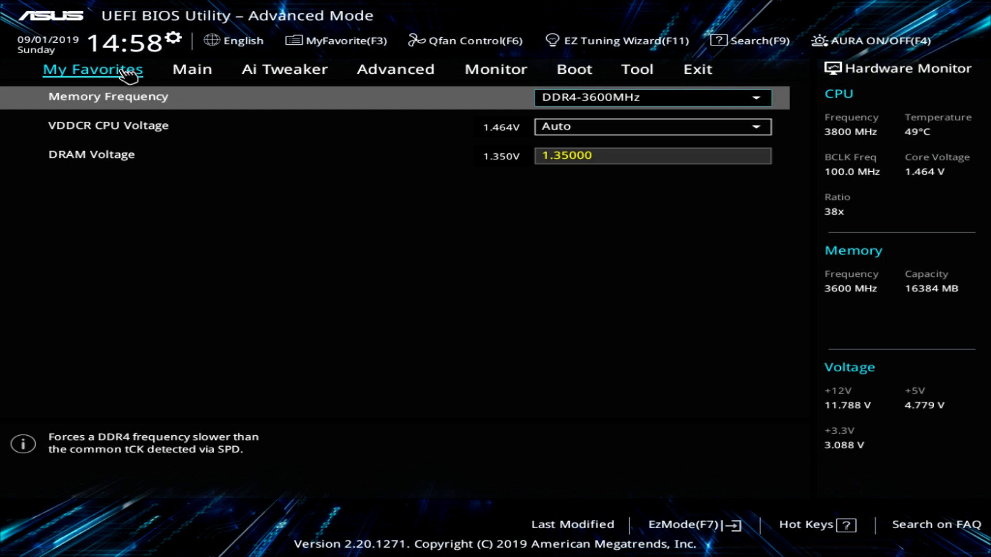
{"action": "left_click", "coordinate": [284, 69]}
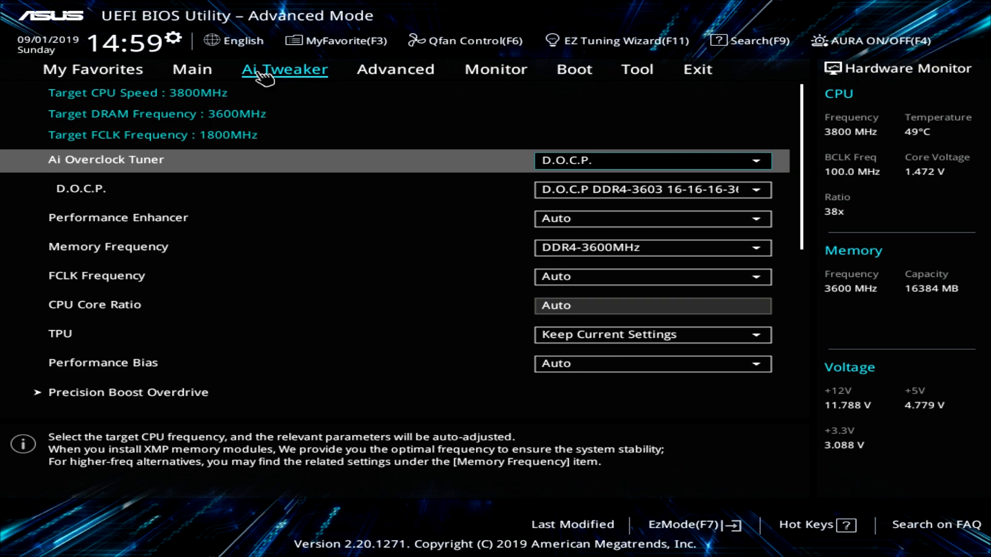
{"action": "left_click", "coordinate": [653, 161]}
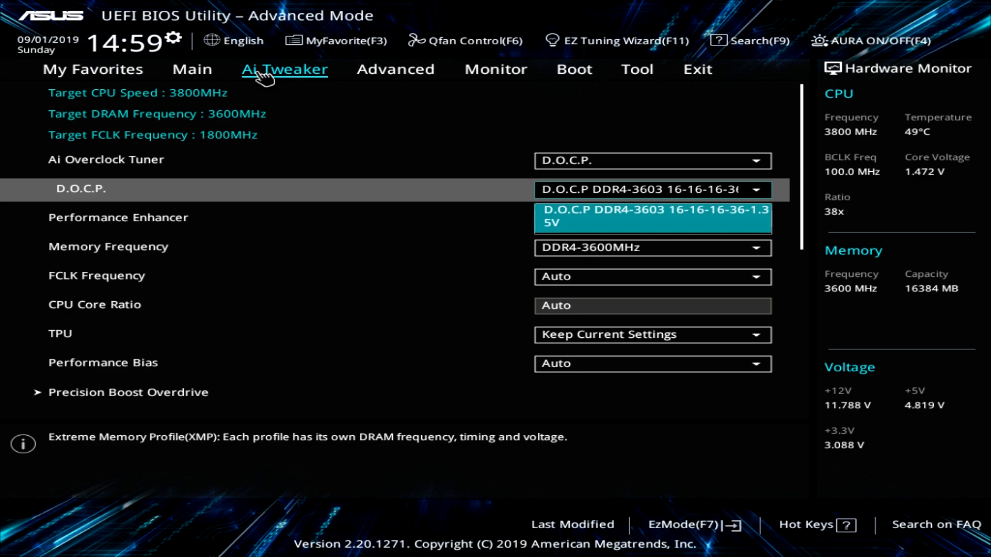
{"action": "left_click", "coordinate": [652, 218]}
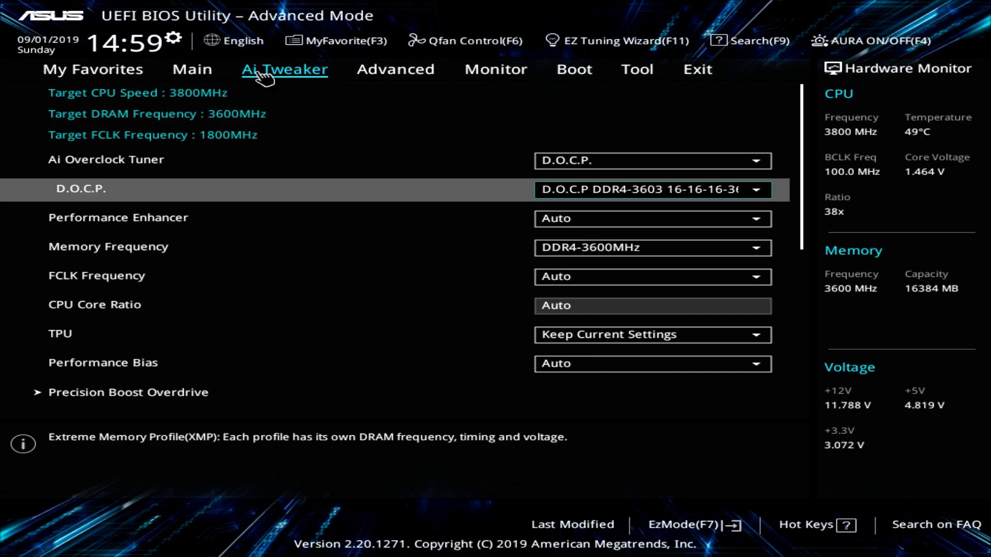
{"action": "left_click", "coordinate": [650, 219]}
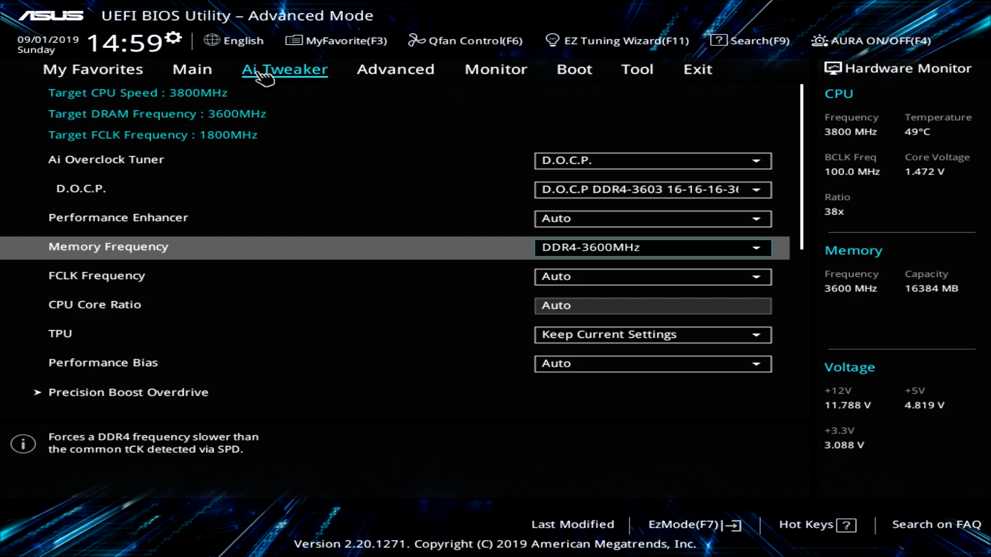
{"action": "left_click", "coordinate": [652, 247]}
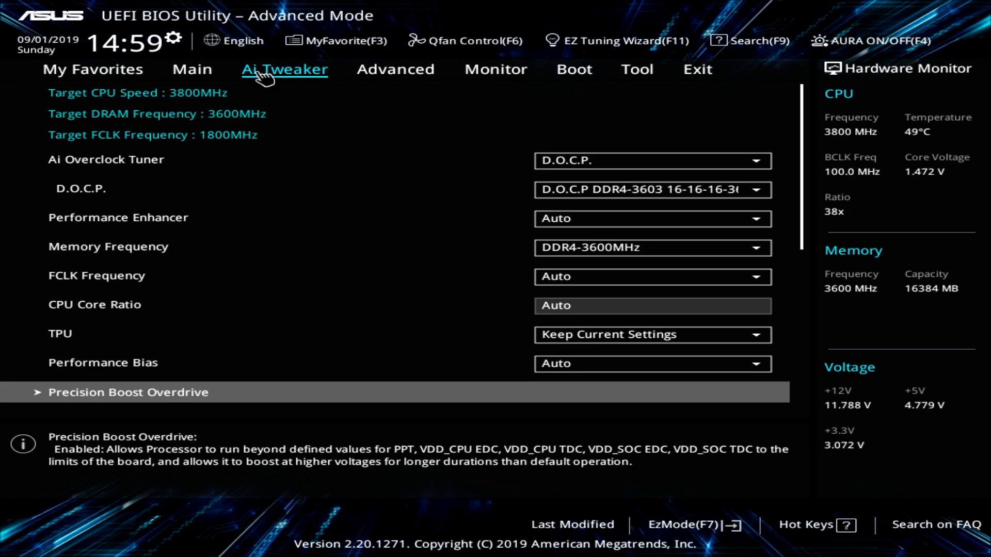
{"action": "left_click", "coordinate": [127, 392]}
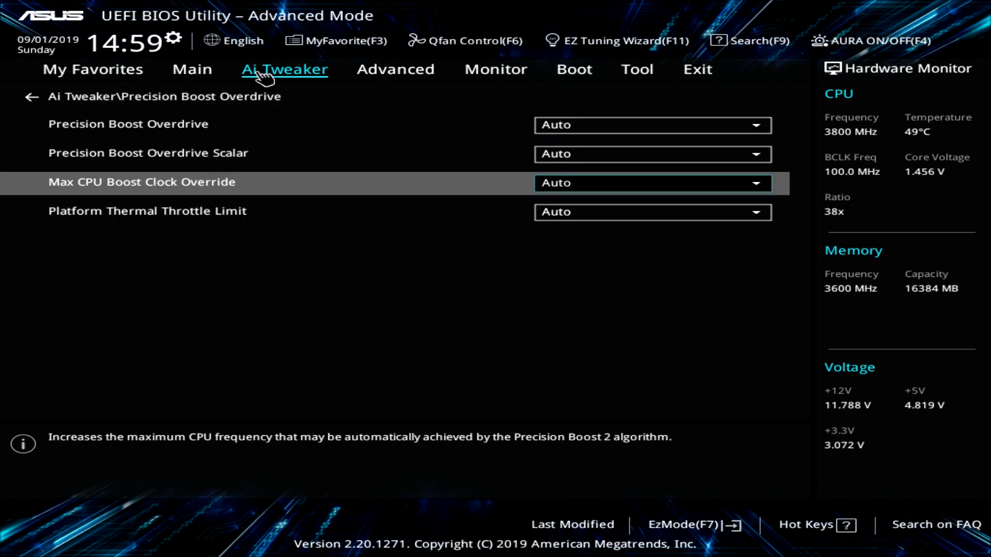
{"action": "left_click", "coordinate": [27, 97]}
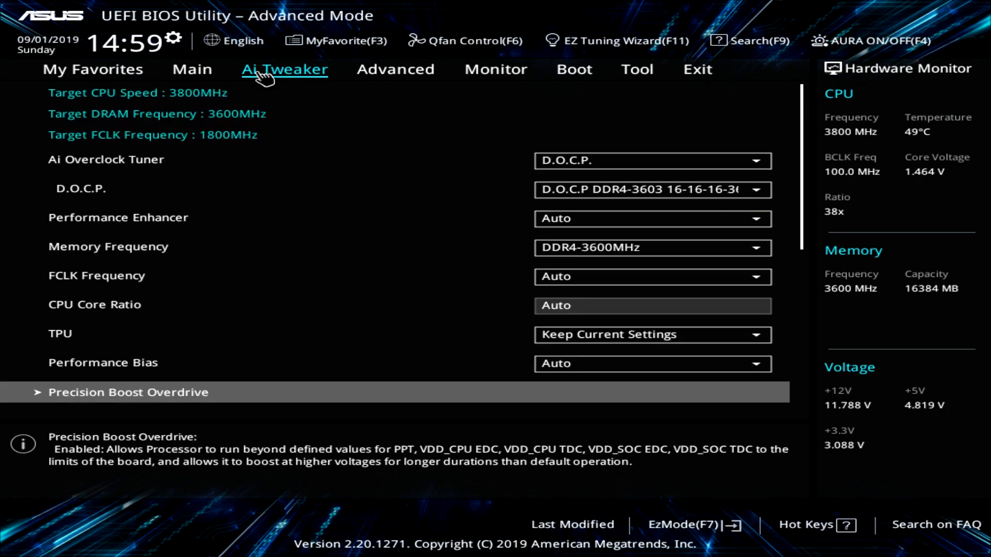
{"action": "scroll", "scroll_direction": "down", "scroll_amount": 3}
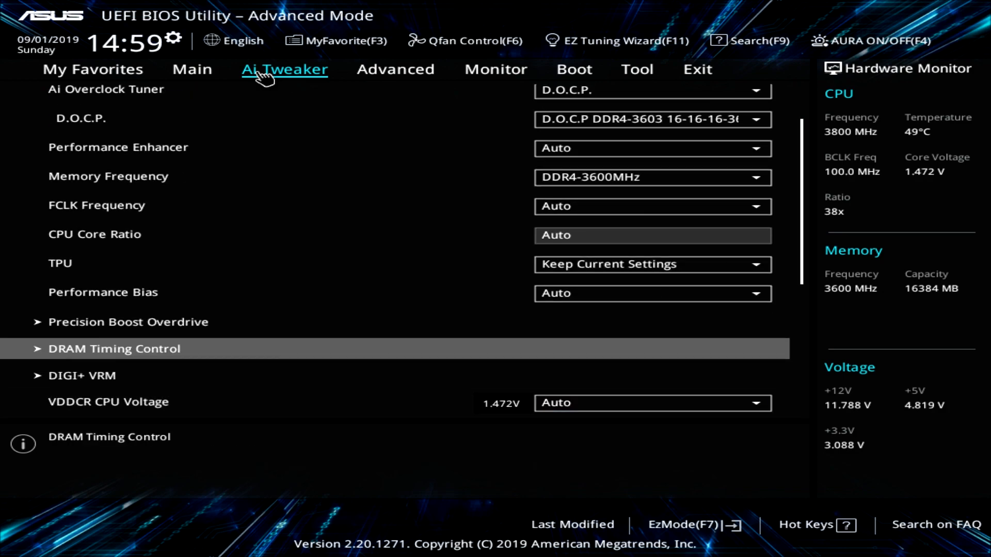
Step: Look through DRAM Timing Control, then open DIGI+ VRM showing load line calibration Auto
{"action": "left_click", "coordinate": [113, 348]}
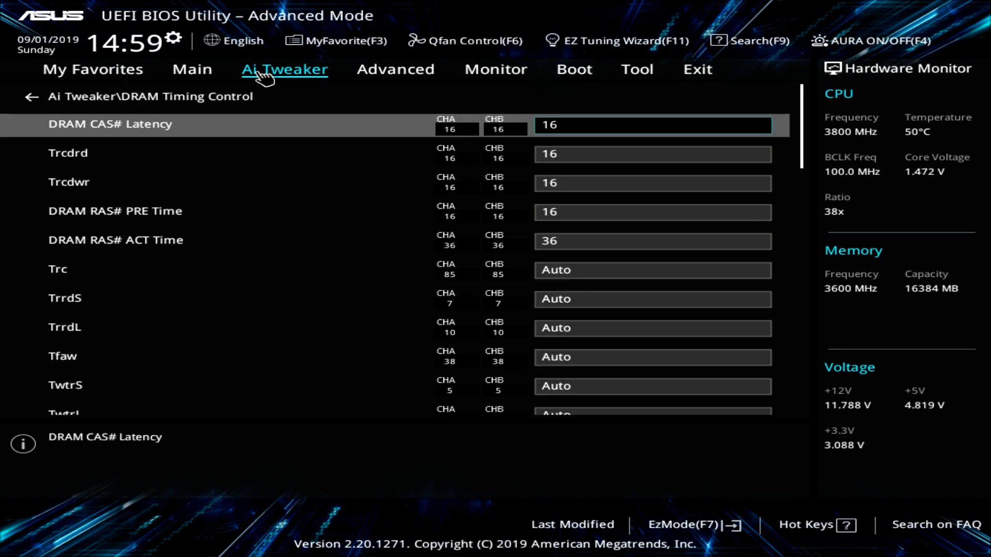
{"action": "scroll", "scroll_direction": "down", "scroll_amount": 3}
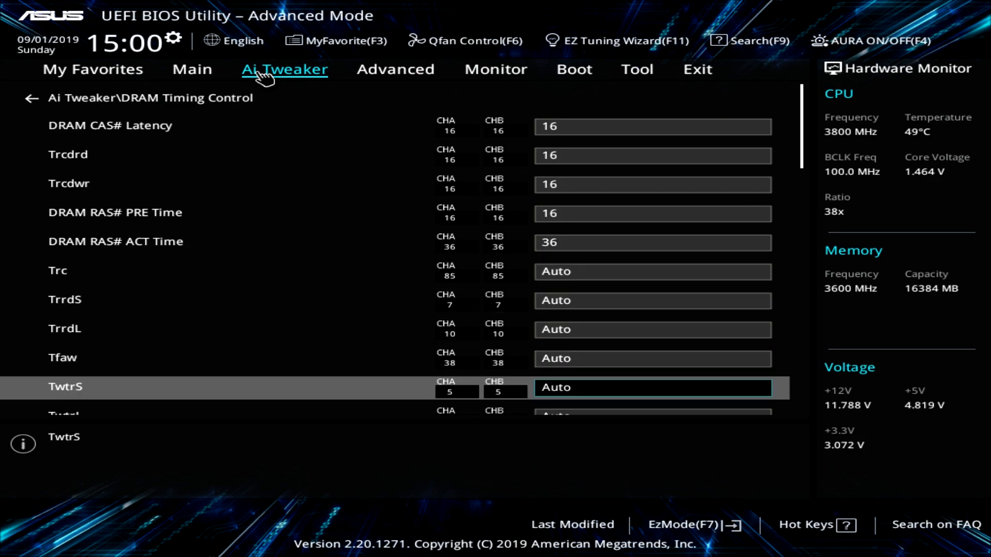
{"action": "left_click", "coordinate": [28, 98]}
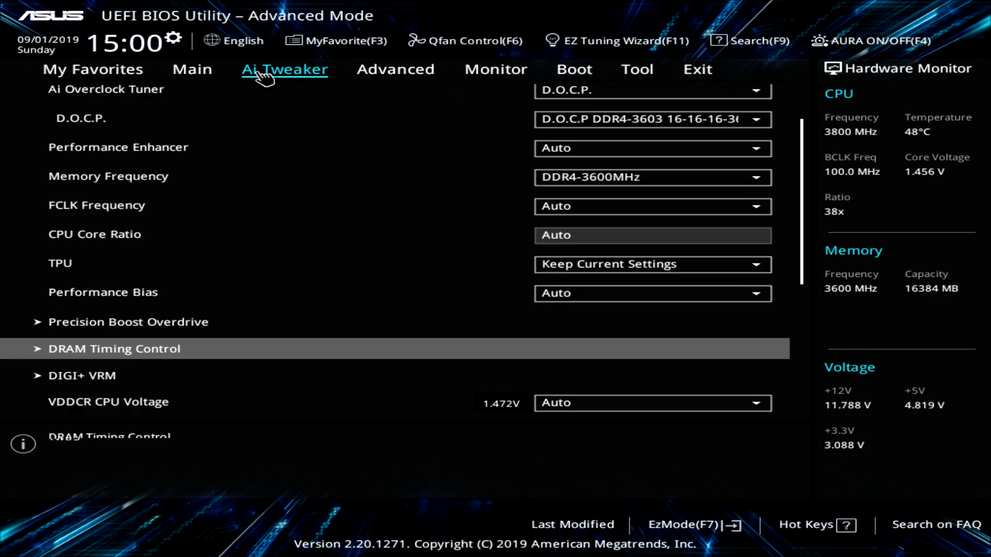
{"action": "left_click", "coordinate": [82, 375]}
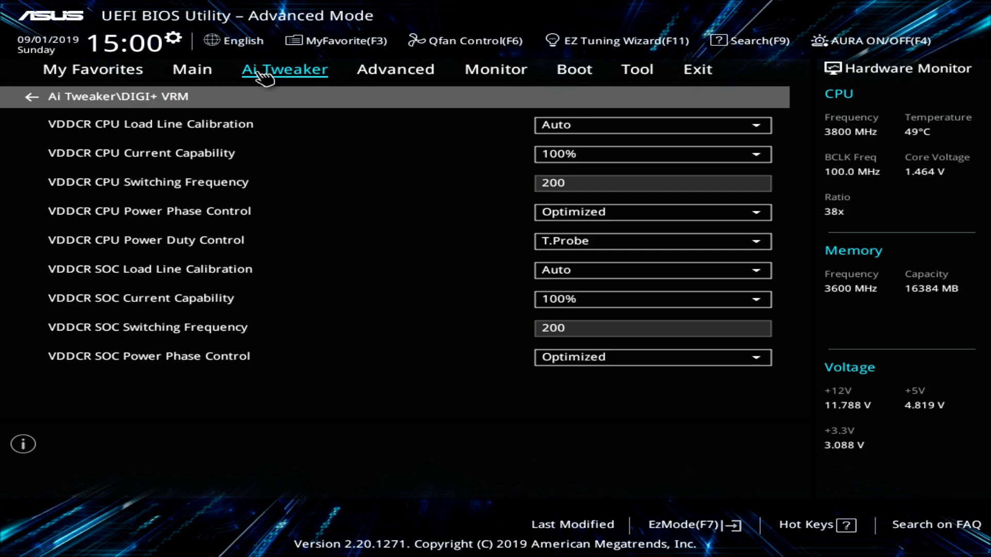
Step: Return to the Ai Tweaker list showing VDDCR CPU Voltage on Auto at 1.464V
{"action": "left_click", "coordinate": [651, 124]}
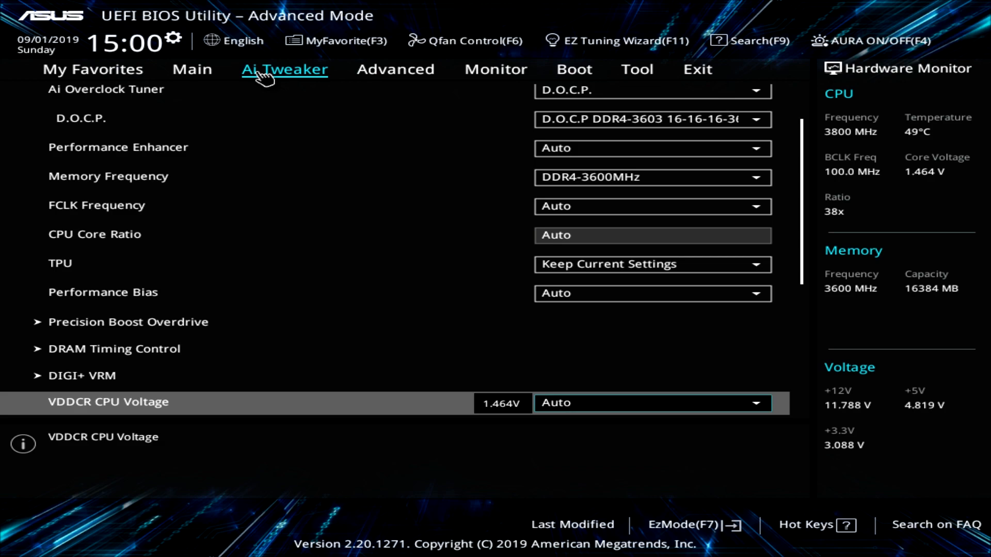
{"action": "scroll", "scroll_direction": "down", "scroll_amount": 3}
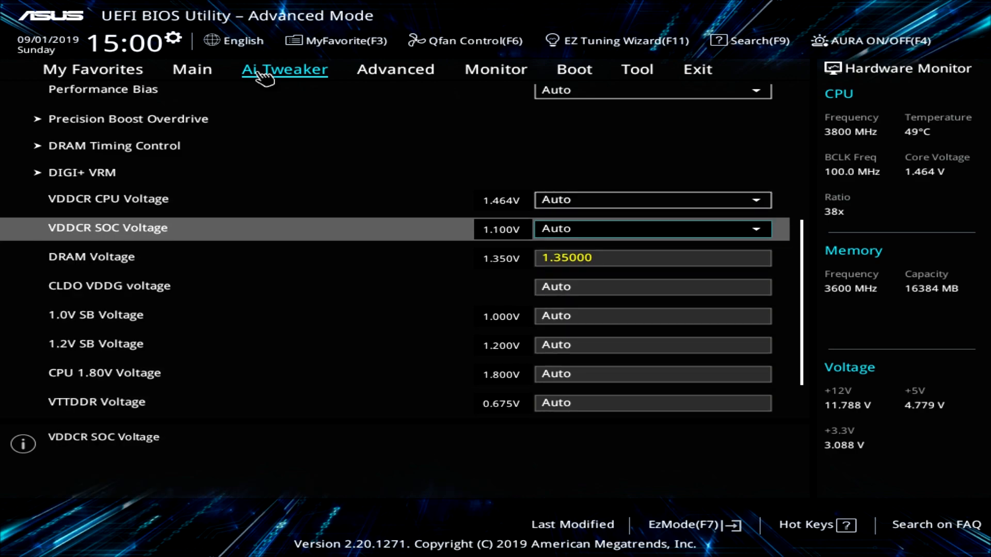
{"action": "scroll", "scroll_direction": "down", "scroll_amount": 3}
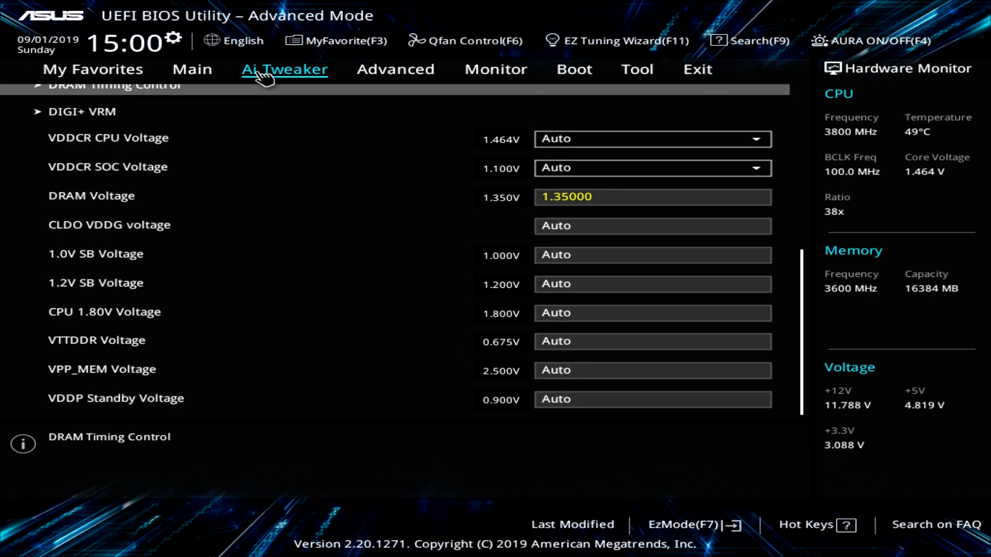
{"action": "scroll", "scroll_direction": "up", "scroll_amount": 3}
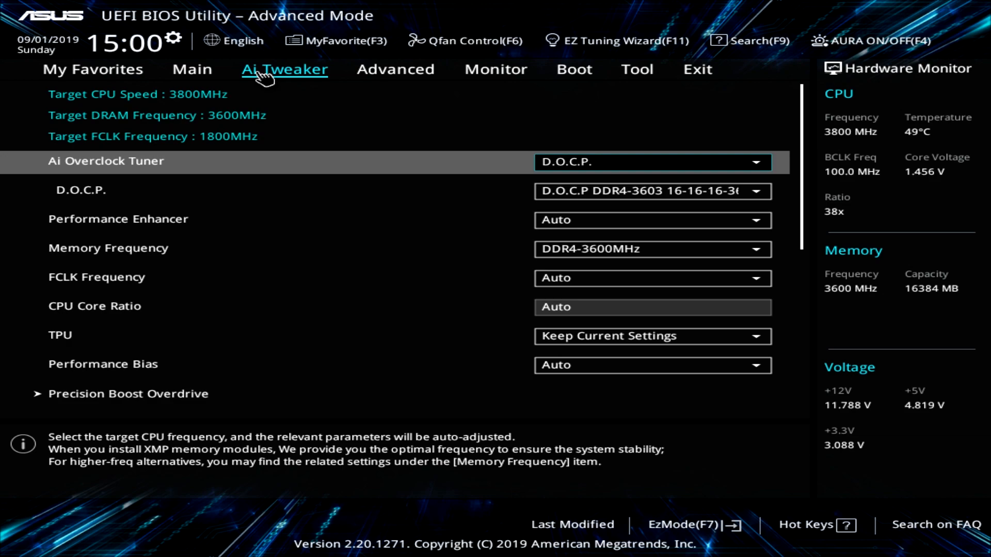
Step: On the Advanced tab, scroll through CPU Configuration, where SVM Mode reads Disabled
{"action": "left_click", "coordinate": [394, 69]}
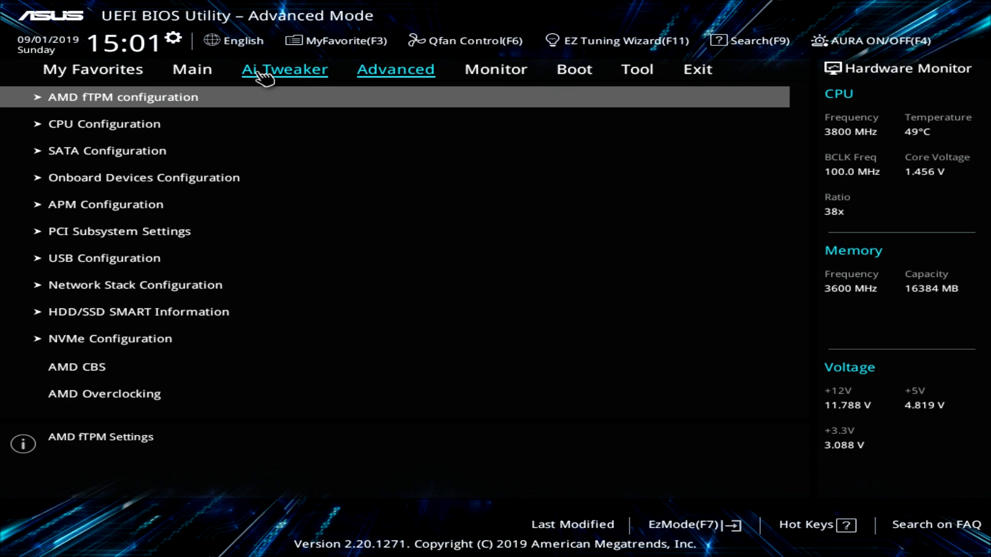
{"action": "left_click", "coordinate": [124, 97]}
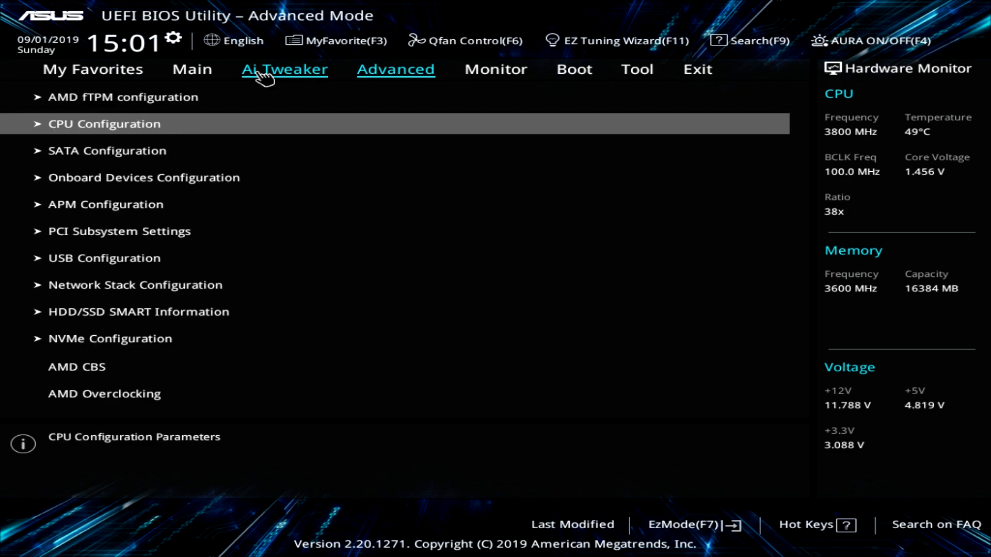
{"action": "left_click", "coordinate": [104, 124]}
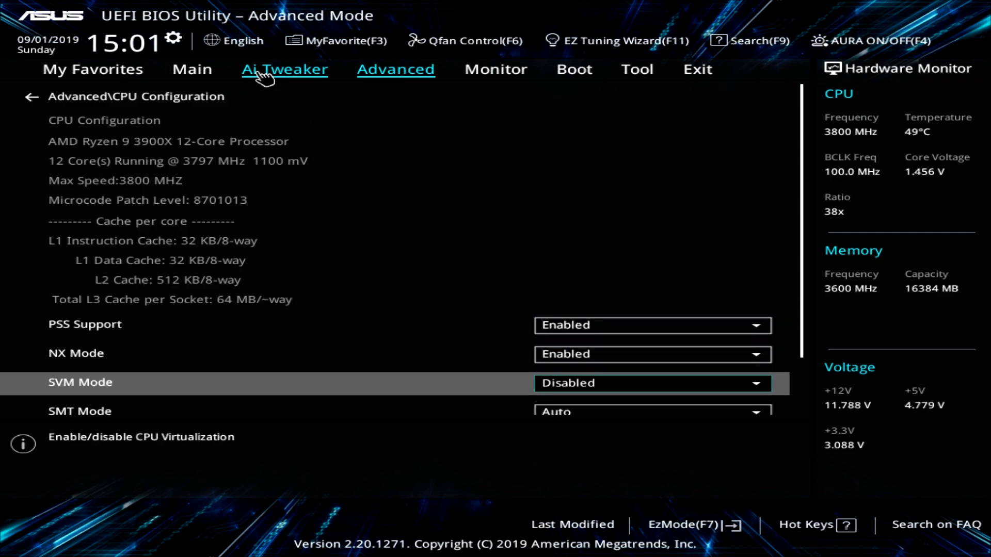
{"action": "scroll", "scroll_direction": "down", "scroll_amount": 3}
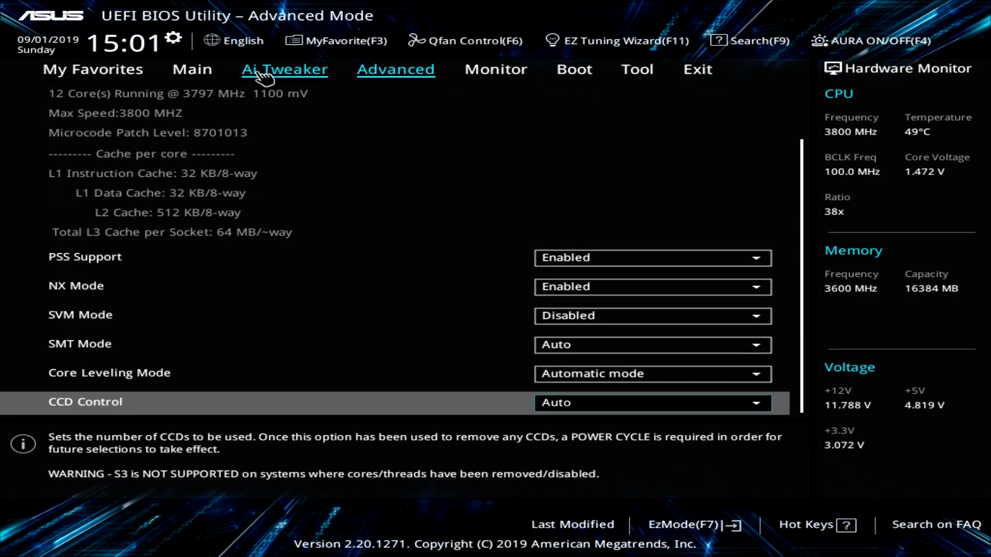
{"action": "scroll", "scroll_direction": "up", "scroll_amount": 3}
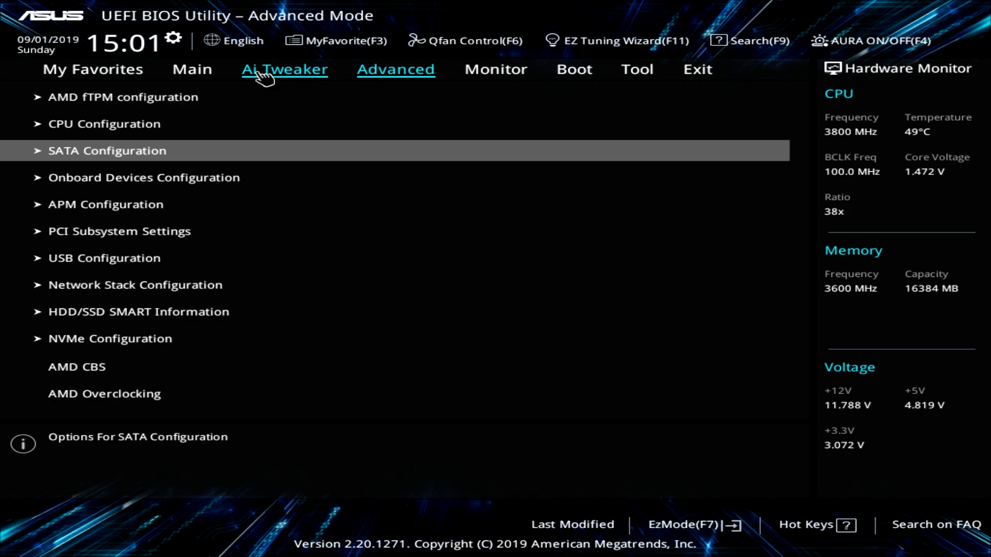
Step: Scroll through SATA Configuration, selecting the first port's Hot Plug setting
{"action": "left_click", "coordinate": [106, 150]}
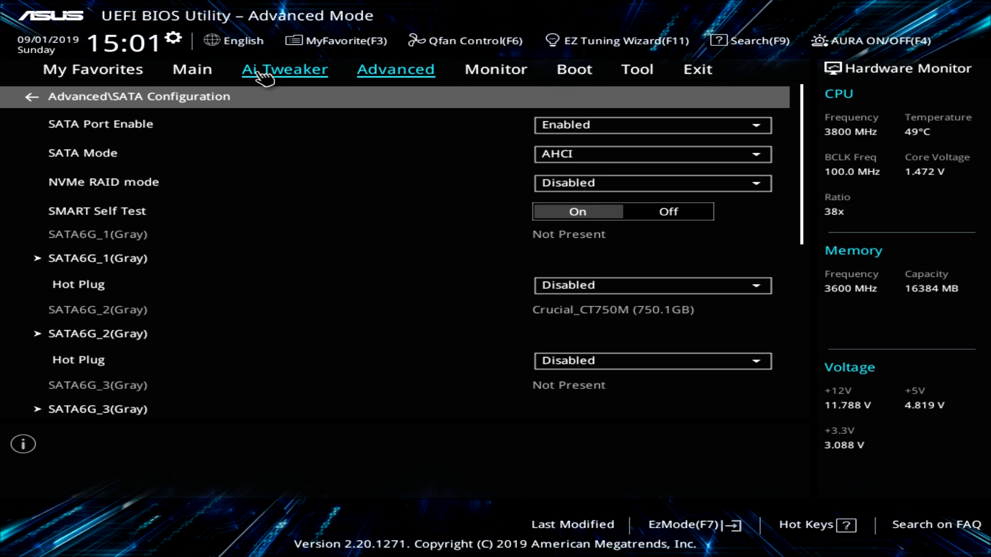
{"action": "left_click", "coordinate": [78, 284]}
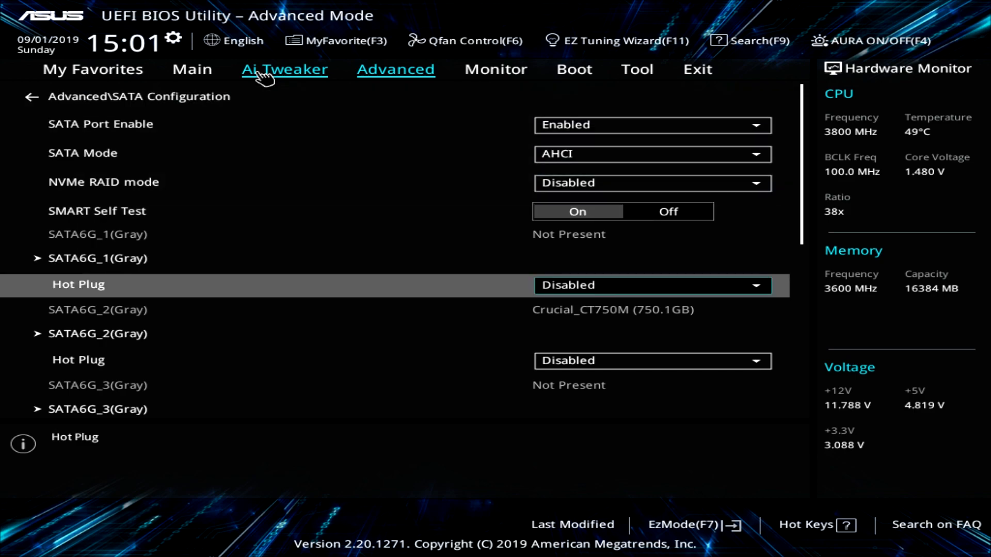
{"action": "scroll", "scroll_direction": "down", "scroll_amount": 3}
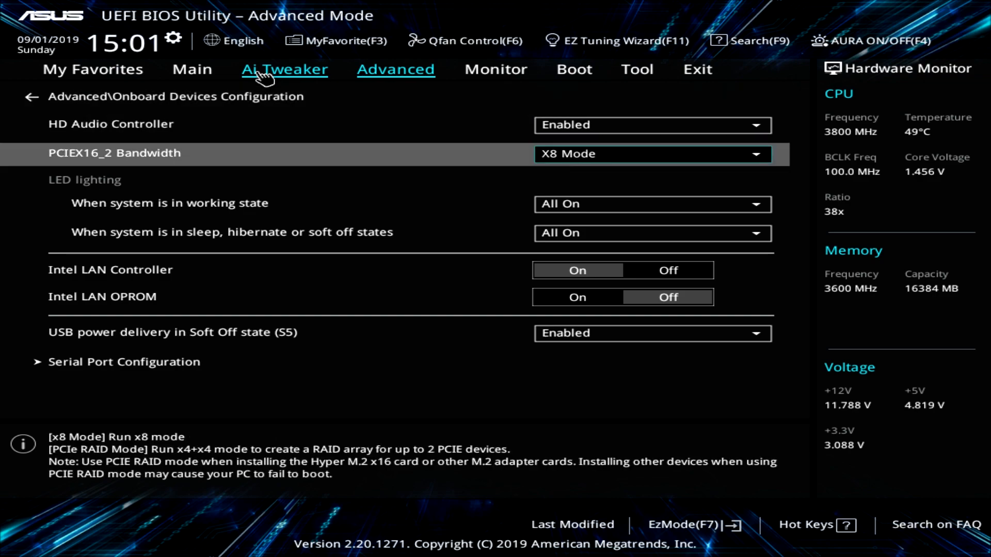
Step: Show the PCIEX16_2 Bandwidth choices and dismiss them, leaving X8 Mode
{"action": "left_click", "coordinate": [651, 154]}
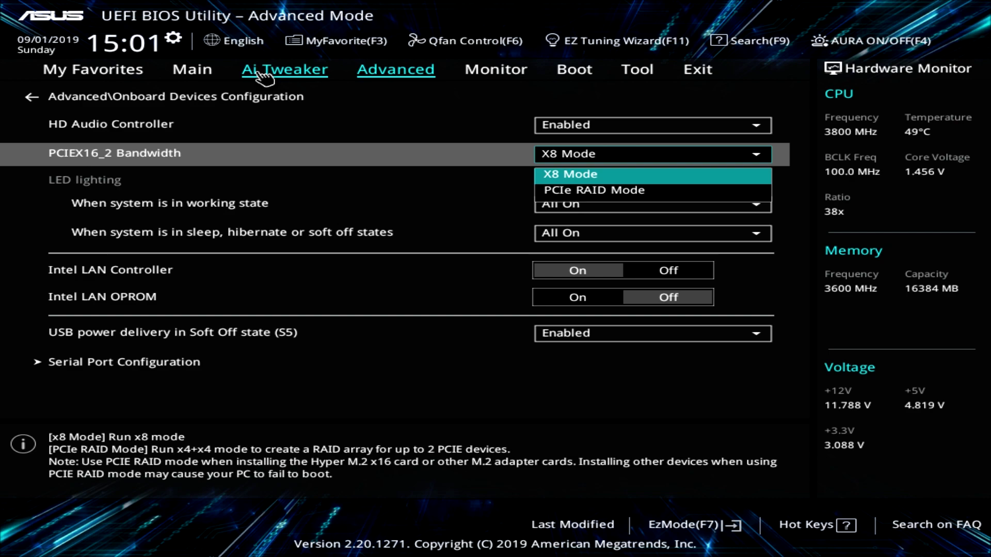
{"action": "left_click", "coordinate": [571, 174]}
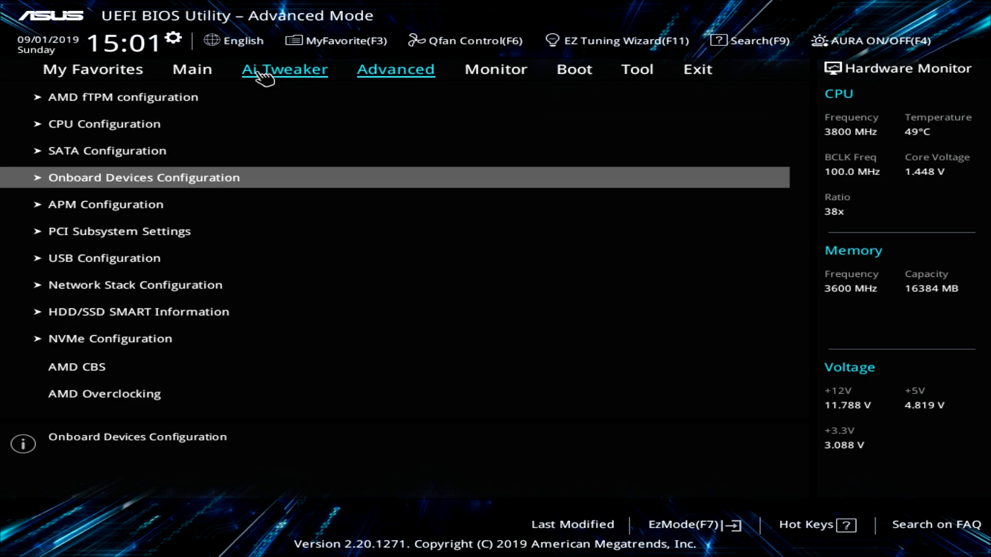
Step: Step through APM and HDD/SSD SMART Information, then reach the AMD Overclocking warning page
{"action": "left_click", "coordinate": [105, 203]}
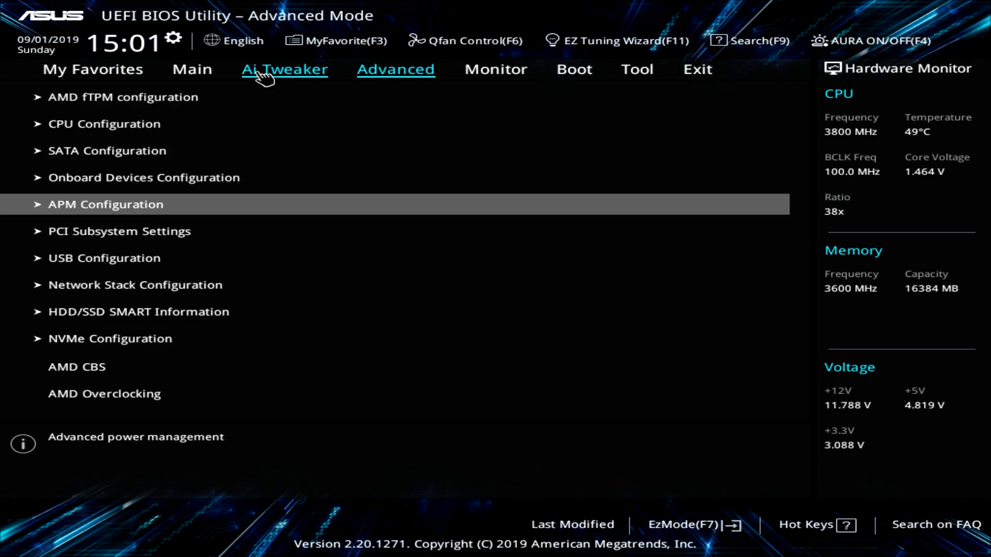
{"action": "left_click", "coordinate": [118, 231]}
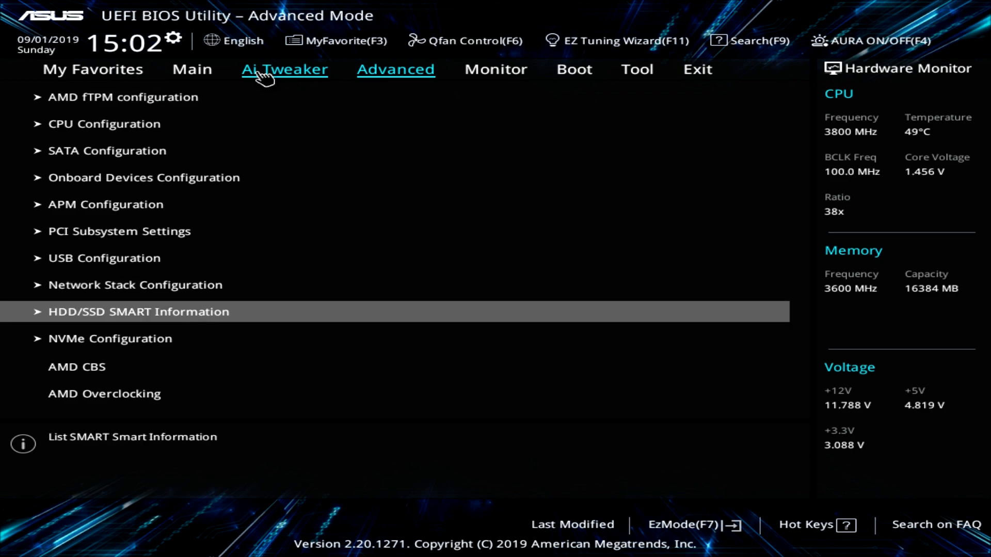
{"action": "left_click", "coordinate": [139, 311]}
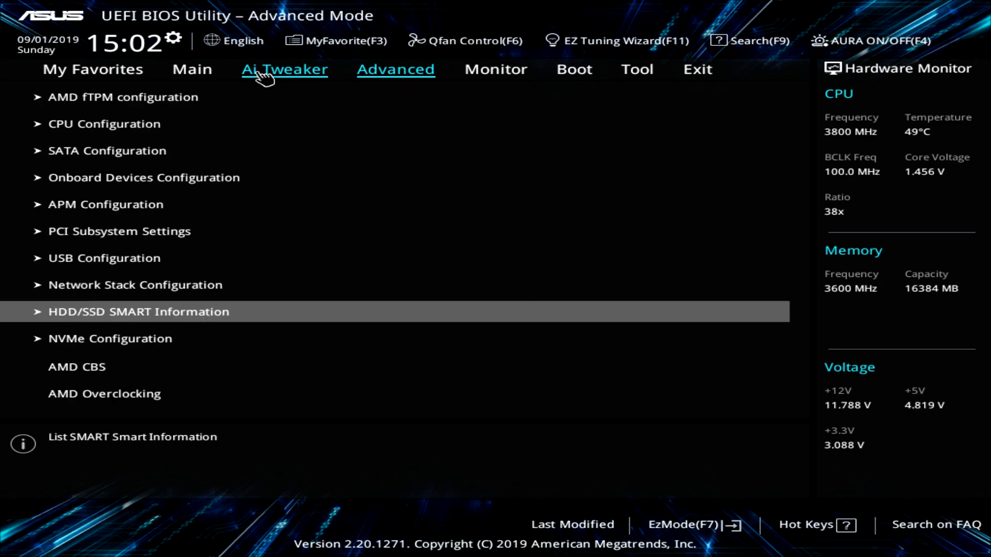
{"action": "left_click", "coordinate": [110, 338]}
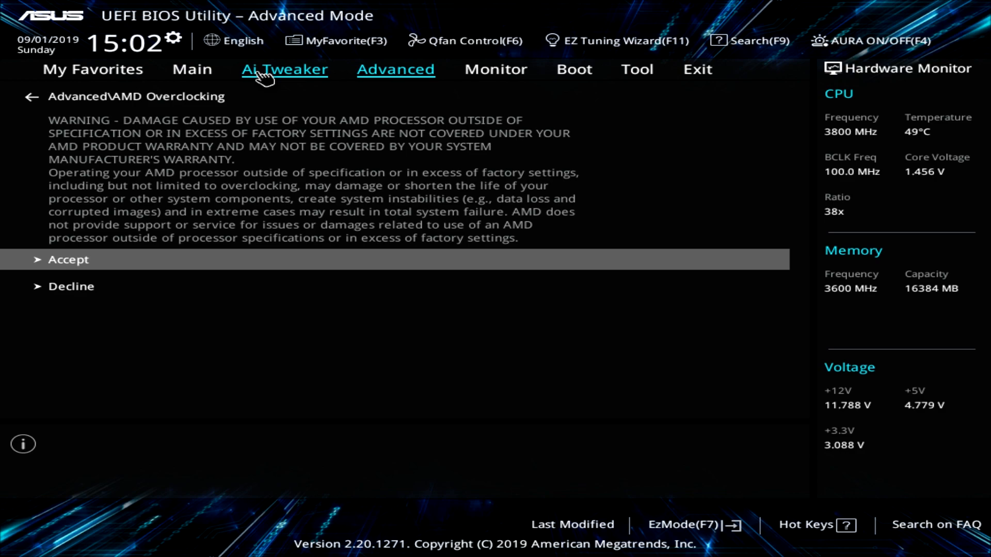
Step: Accept the overclocking warning, check Precision Boost Overdrive reads Auto, then view the Monitor readings
{"action": "left_click", "coordinate": [68, 259]}
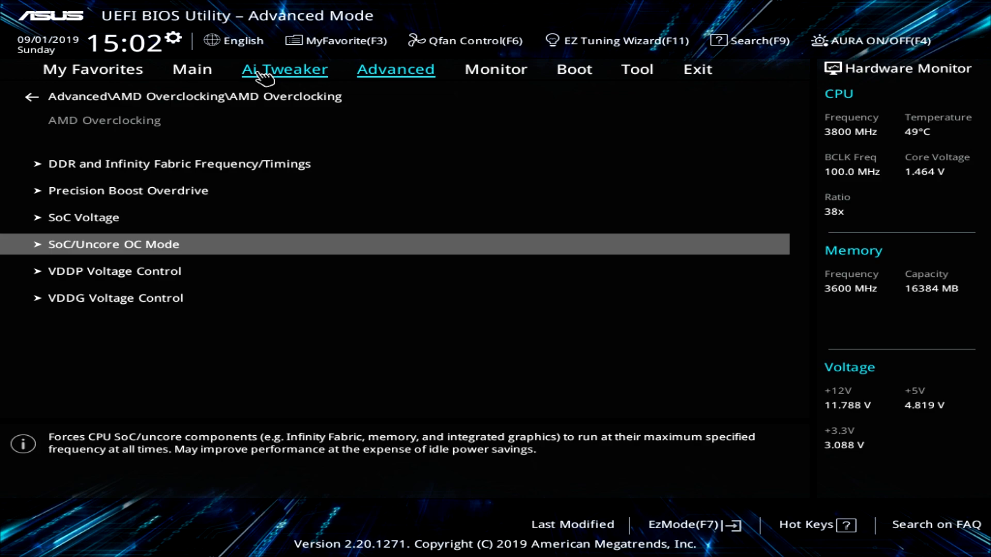
{"action": "left_click", "coordinate": [127, 191]}
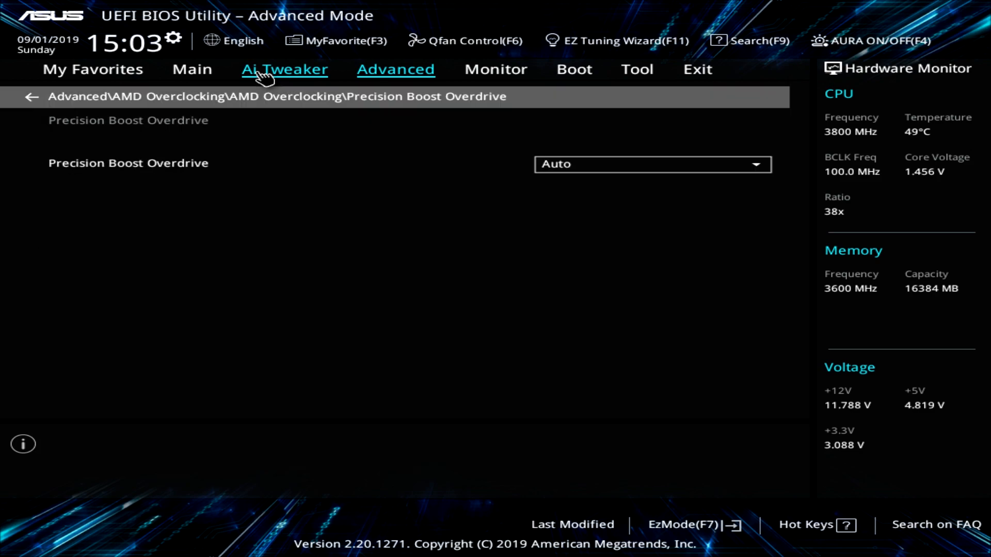
{"action": "left_click", "coordinate": [31, 96]}
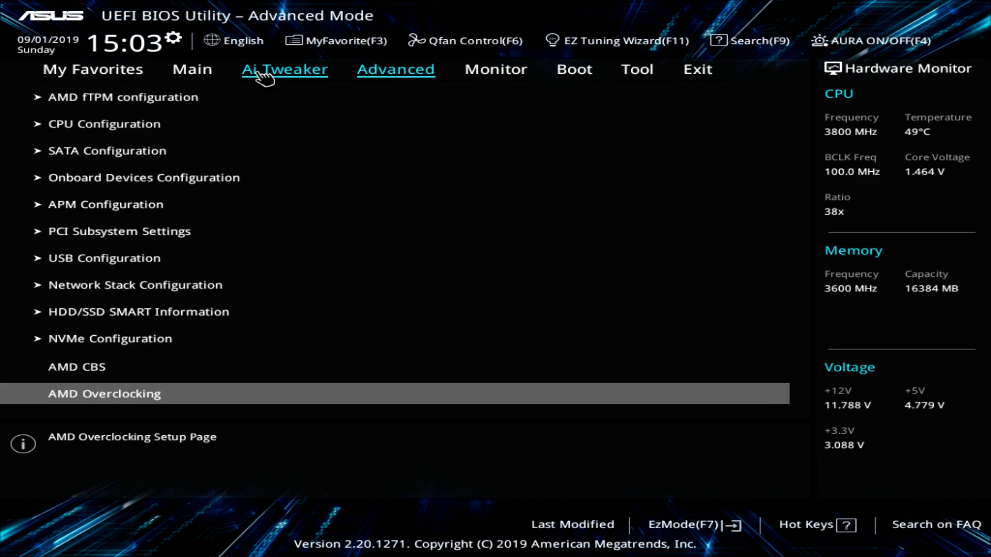
{"action": "left_click", "coordinate": [495, 69]}
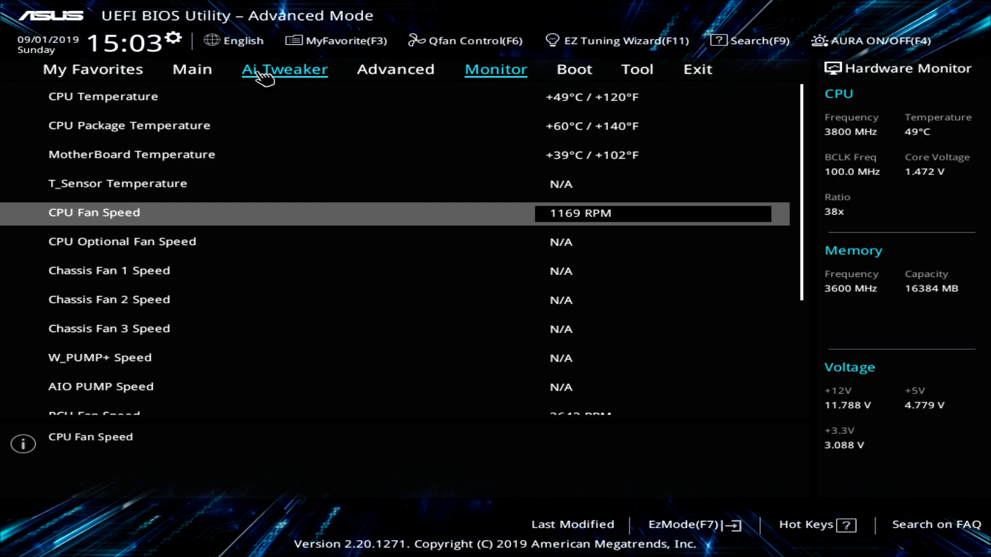
Step: Review Q-Fan and Chassis Fan(s) Configuration, then show the Boot page
{"action": "scroll", "scroll_direction": "down", "scroll_amount": 3}
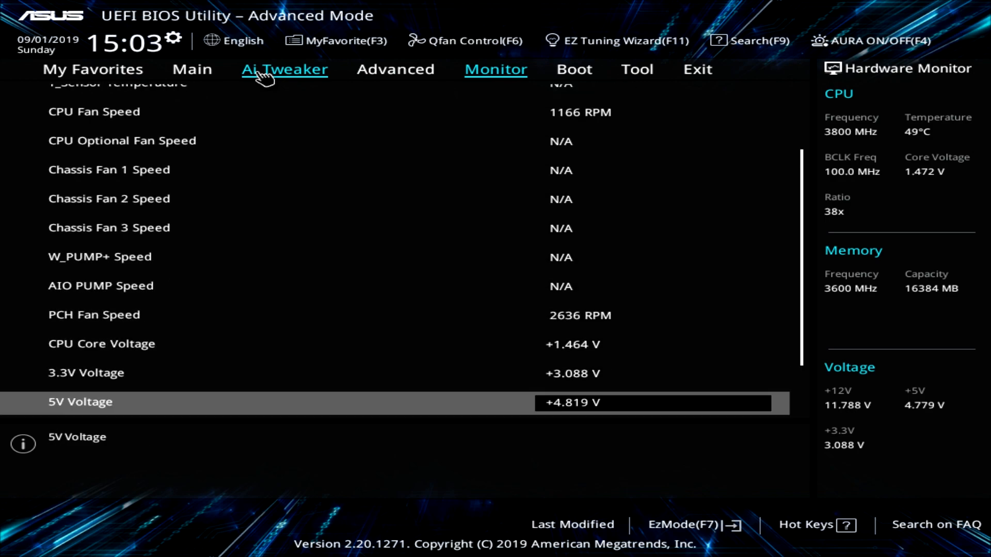
{"action": "scroll", "scroll_direction": "down", "scroll_amount": 3}
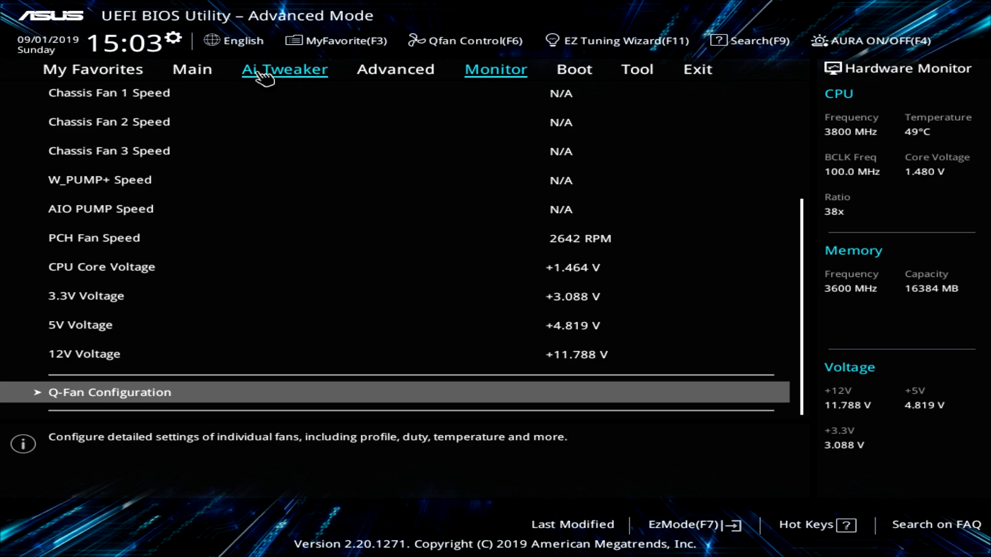
{"action": "left_click", "coordinate": [109, 391]}
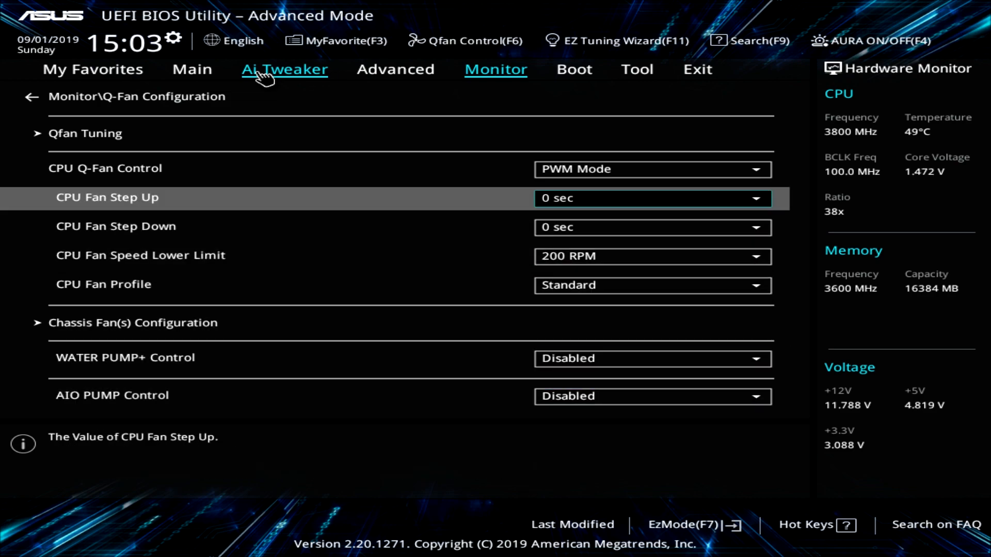
{"action": "left_click", "coordinate": [132, 322]}
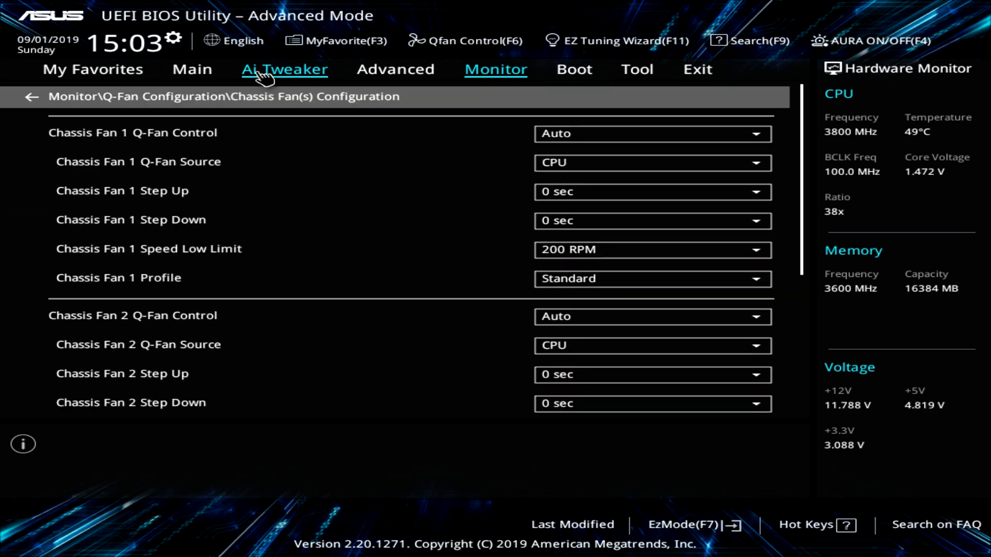
{"action": "left_click", "coordinate": [28, 97]}
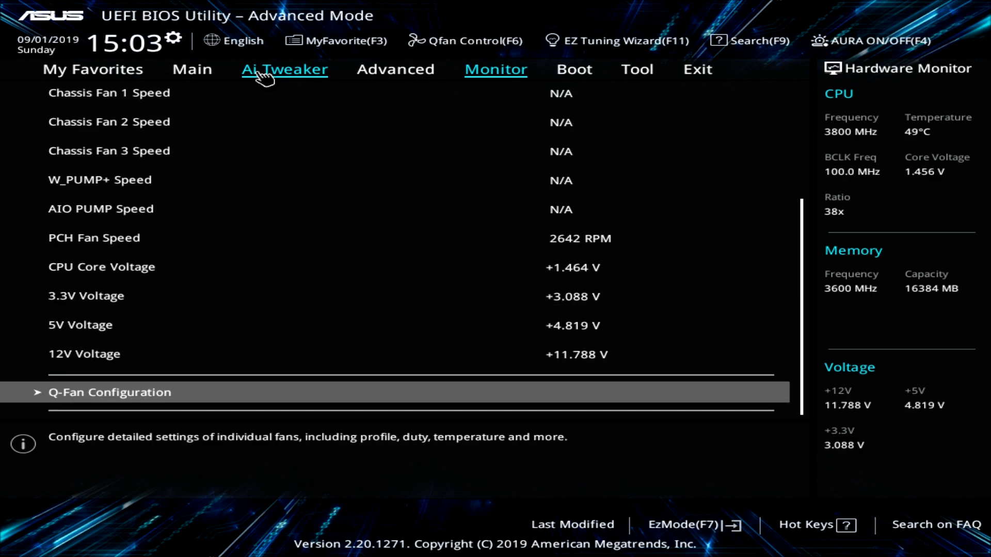
{"action": "left_click", "coordinate": [572, 69]}
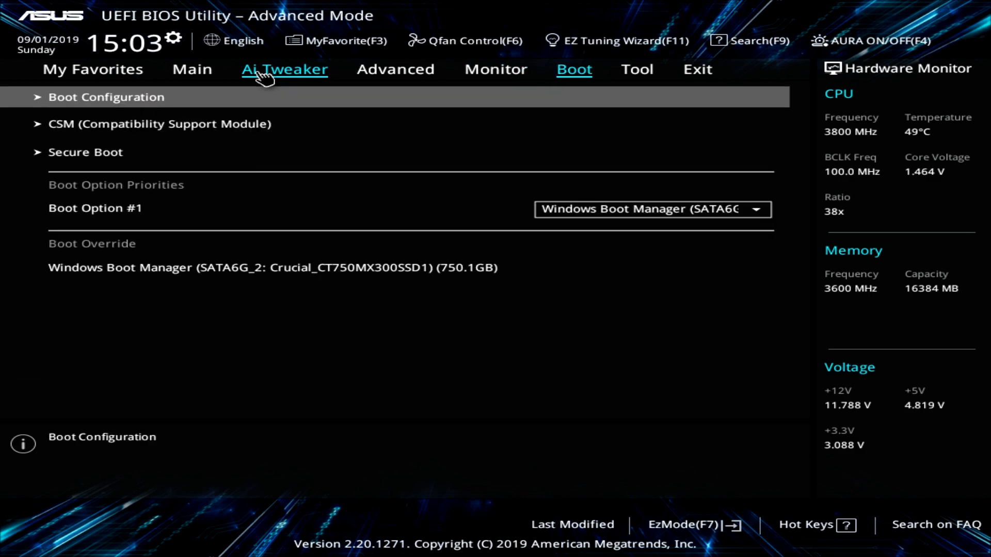
Step: Keep Windows Boot Manager as Boot Option #1, then show the Tool page
{"action": "left_click", "coordinate": [105, 96]}
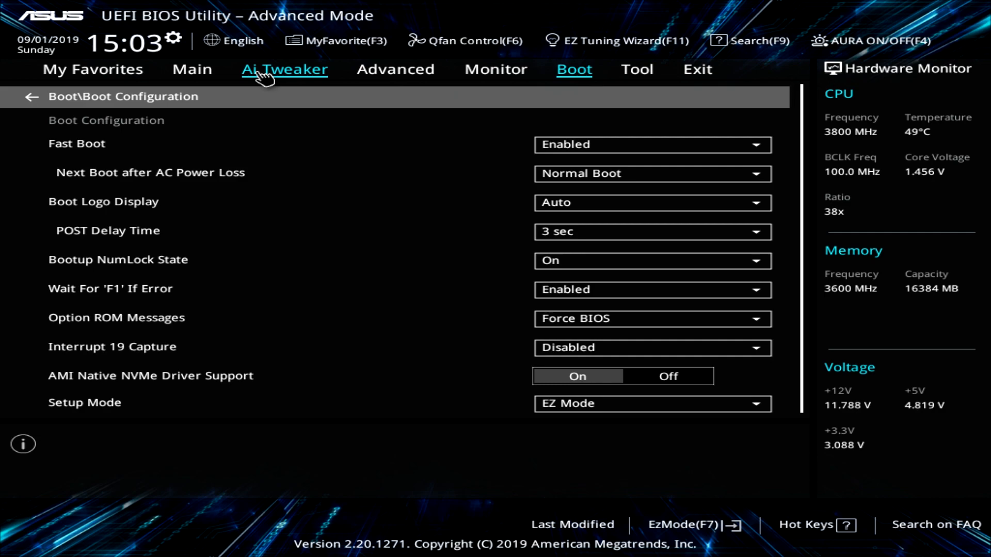
{"action": "left_click", "coordinate": [28, 97]}
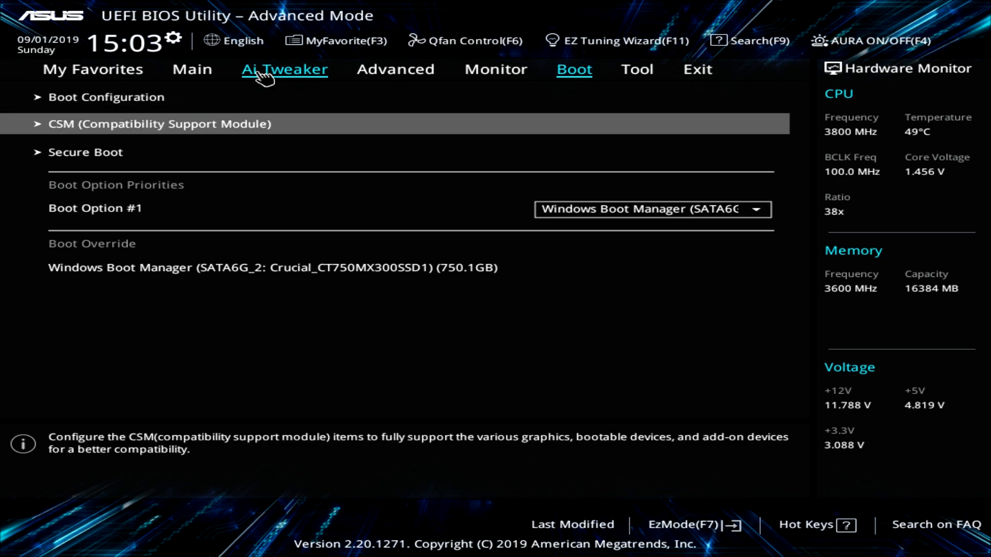
{"action": "left_click", "coordinate": [85, 152]}
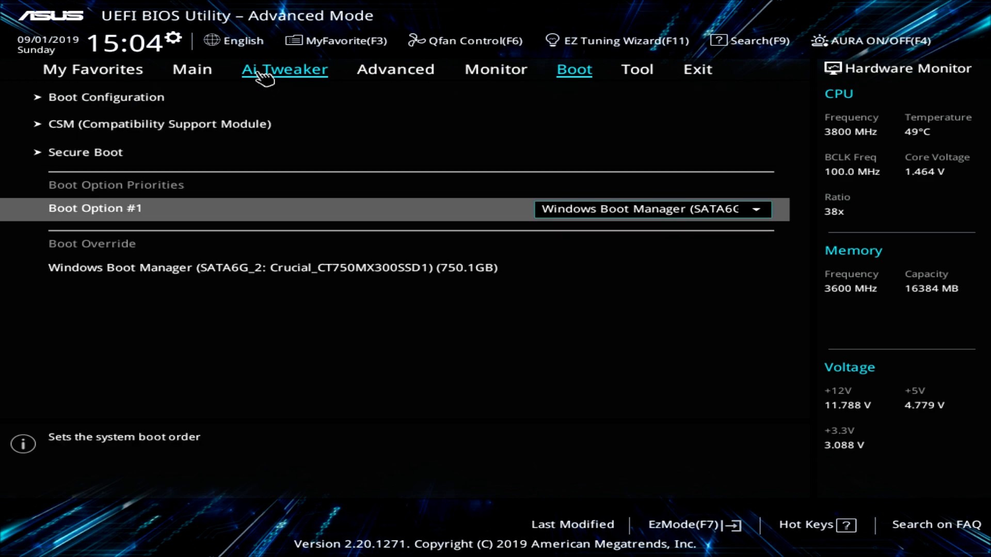
{"action": "left_click", "coordinate": [757, 209]}
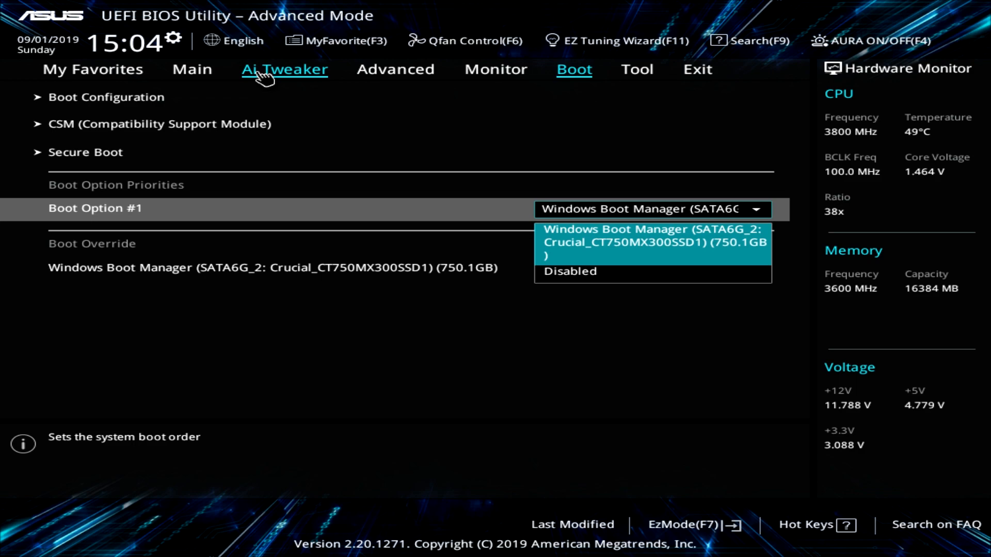
{"action": "left_click", "coordinate": [651, 242]}
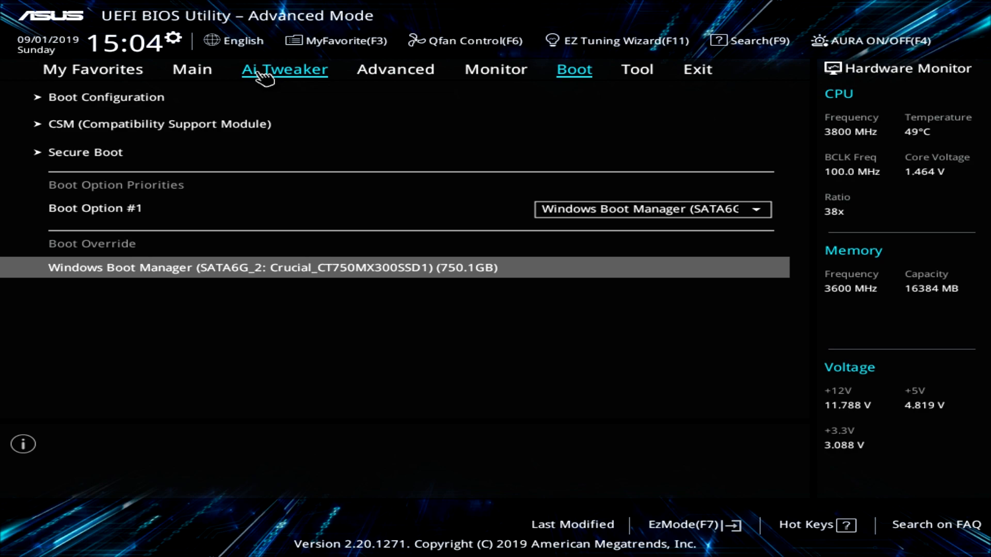
{"action": "left_click", "coordinate": [637, 69]}
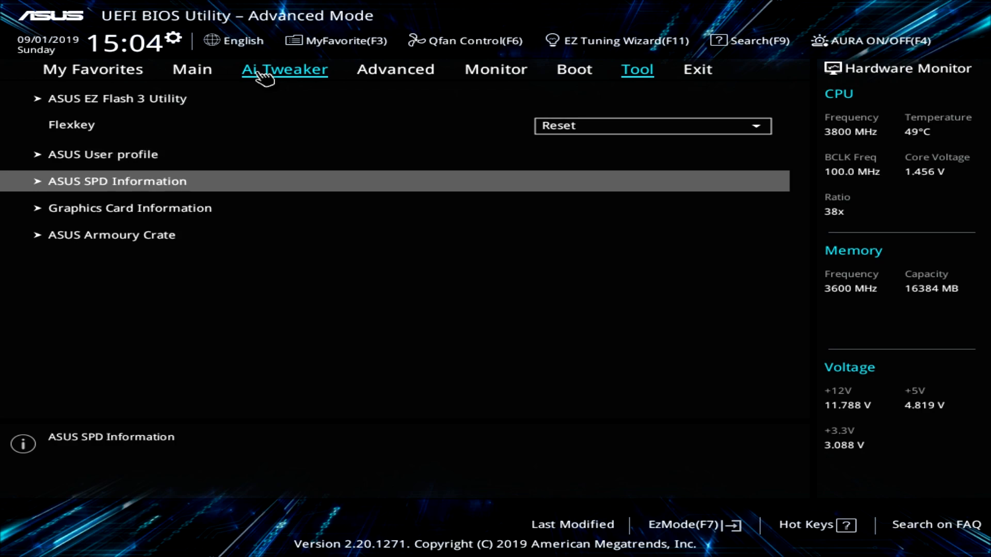
{"action": "left_click", "coordinate": [116, 182]}
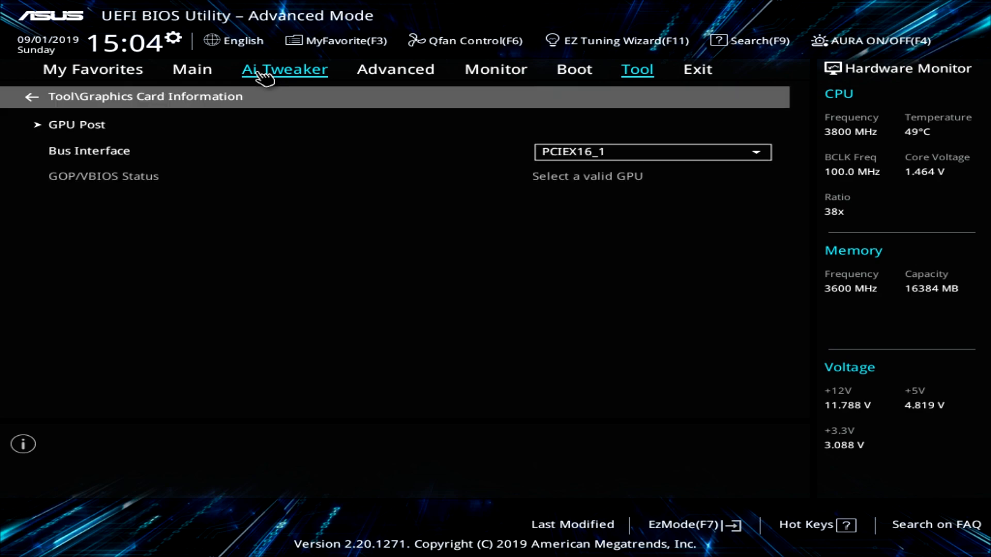
{"action": "left_click", "coordinate": [76, 125]}
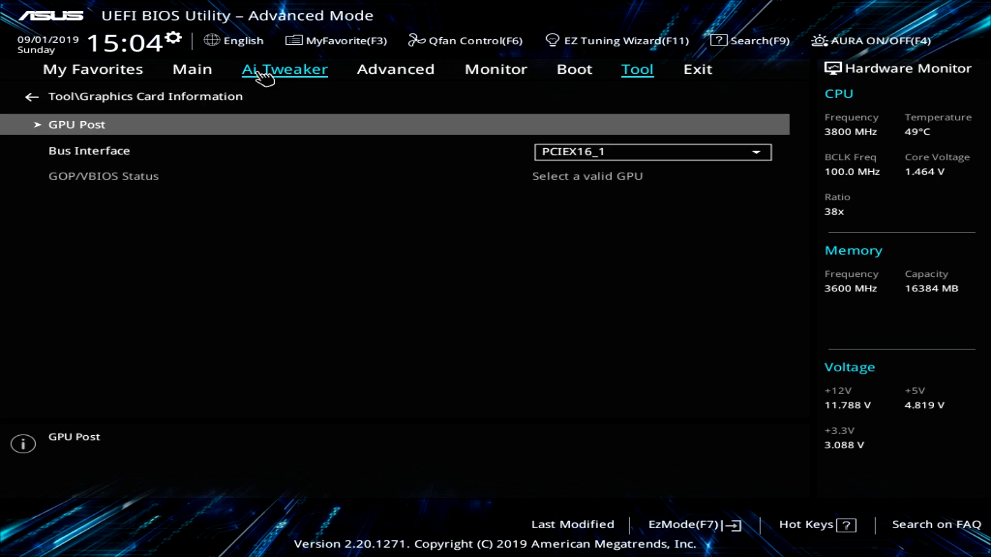
{"action": "left_click", "coordinate": [76, 124]}
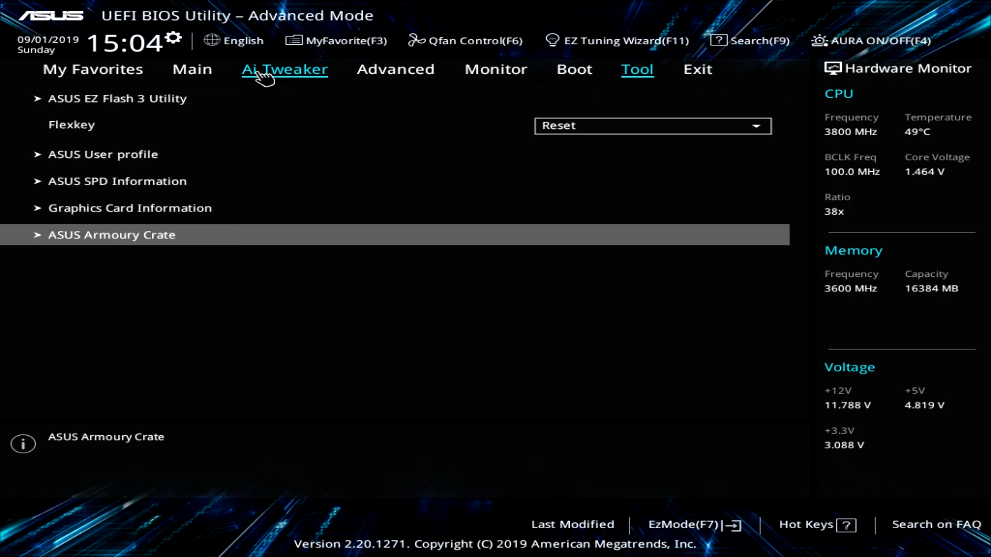
{"action": "left_click", "coordinate": [112, 234]}
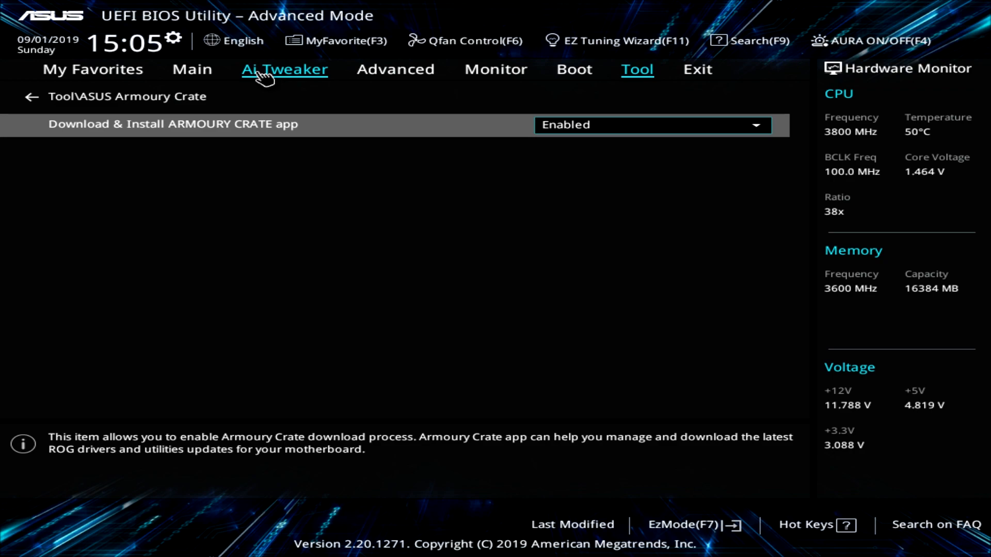
{"action": "left_click", "coordinate": [30, 96]}
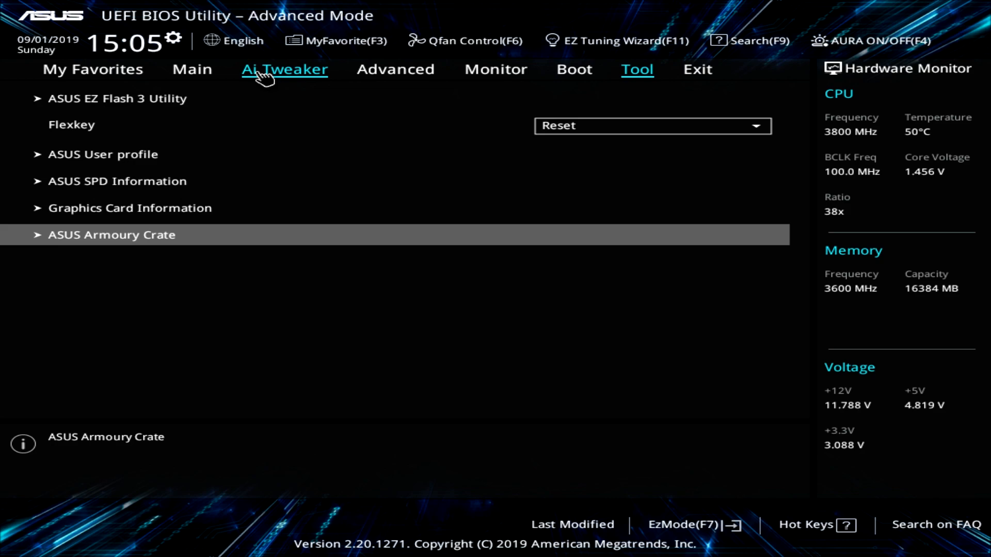
{"action": "left_click", "coordinate": [697, 70]}
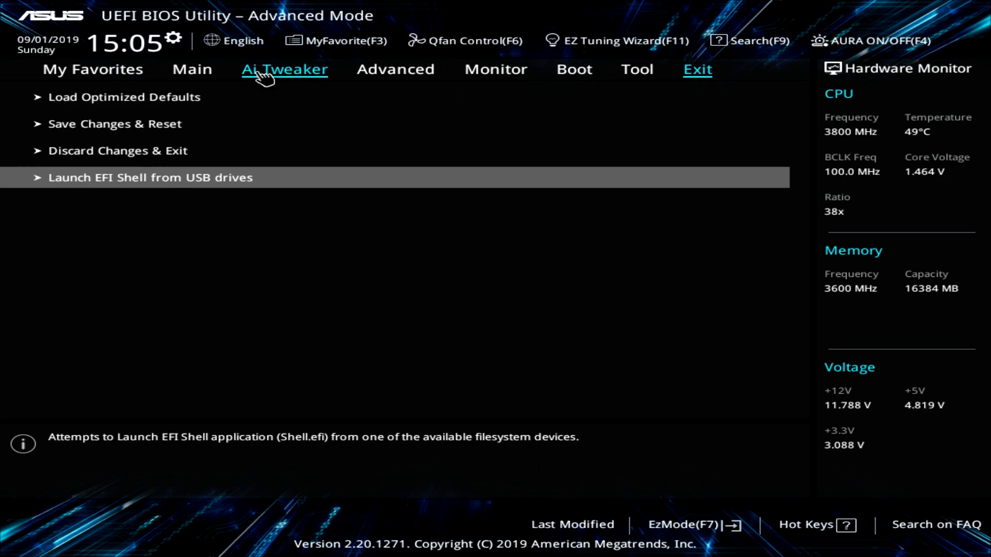
{"action": "mouse_move", "coordinate": [854, 204]}
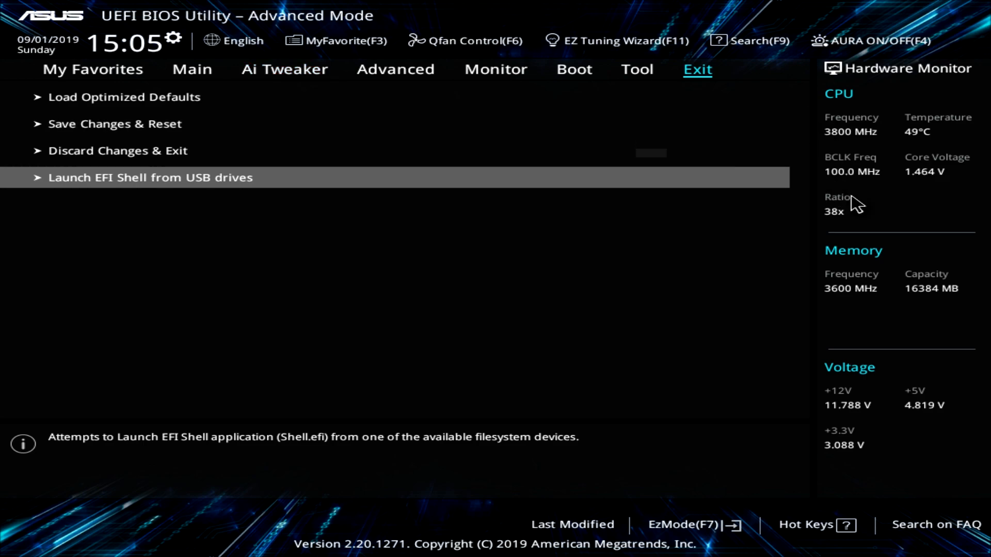
{"action": "mouse_move", "coordinate": [836, 264]}
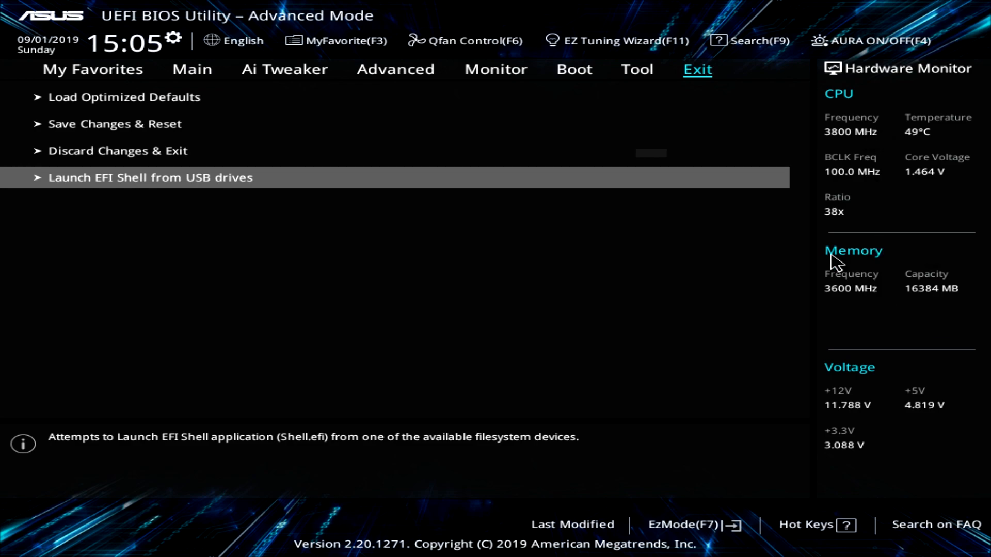
{"action": "mouse_move", "coordinate": [389, 143]}
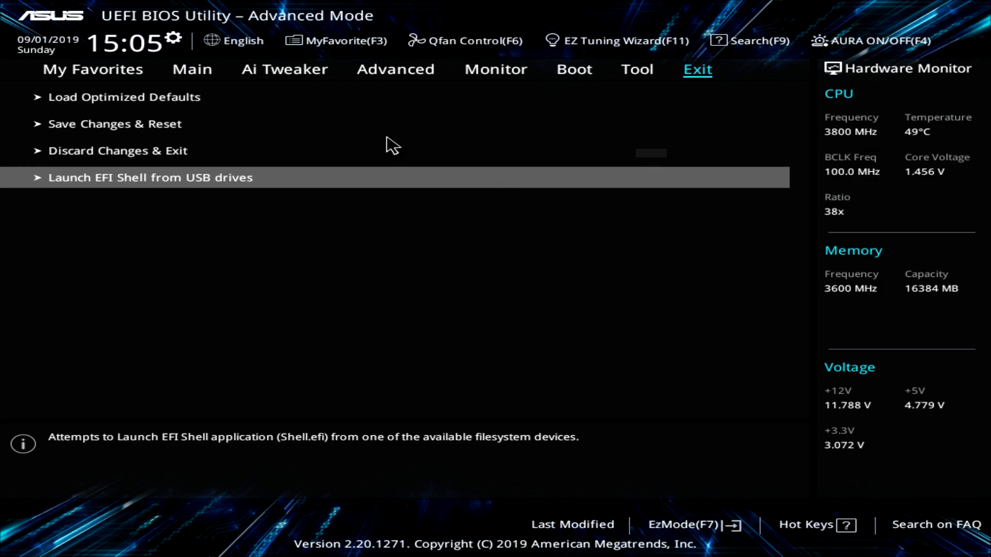
{"action": "mouse_move", "coordinate": [787, 60]}
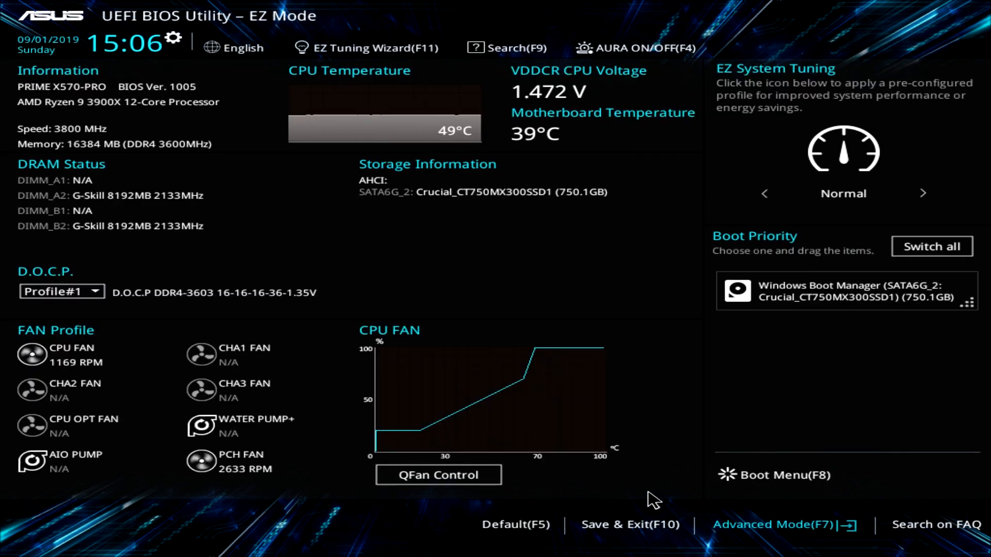
Step: Toggle EZ and Advanced Mode, view and close General Help, ending in Advanced Mode
{"action": "left_click", "coordinate": [766, 524]}
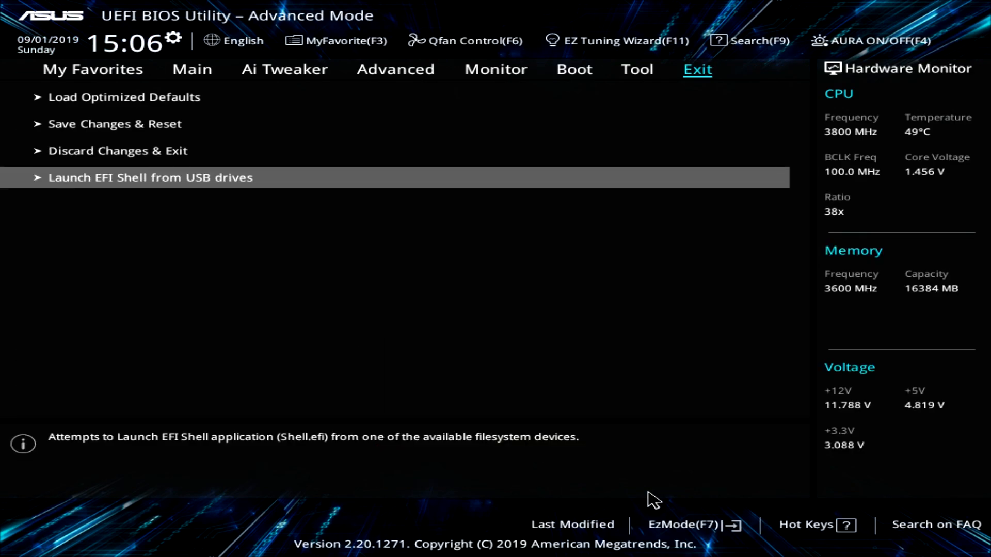
{"action": "mouse_move", "coordinate": [417, 48]}
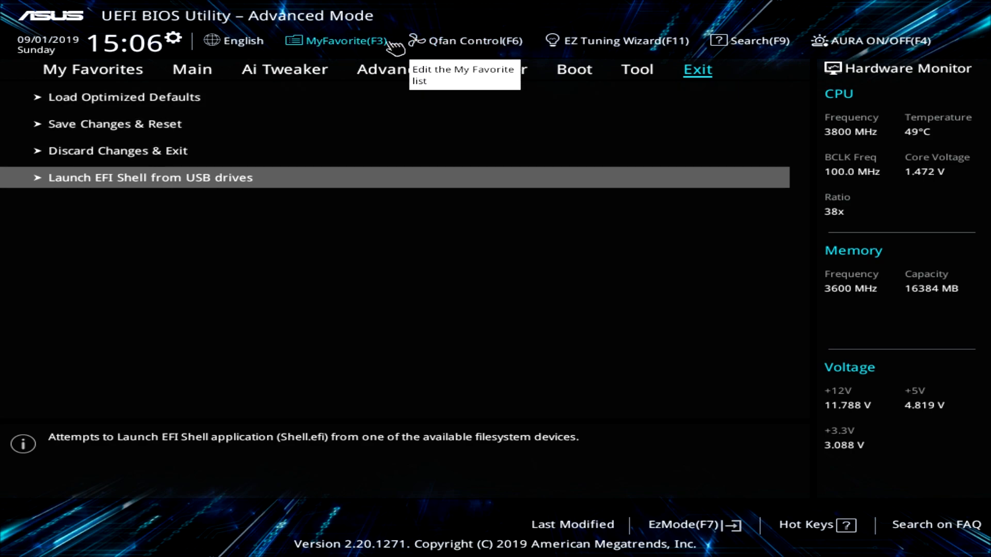
{"action": "left_click", "coordinate": [675, 525]}
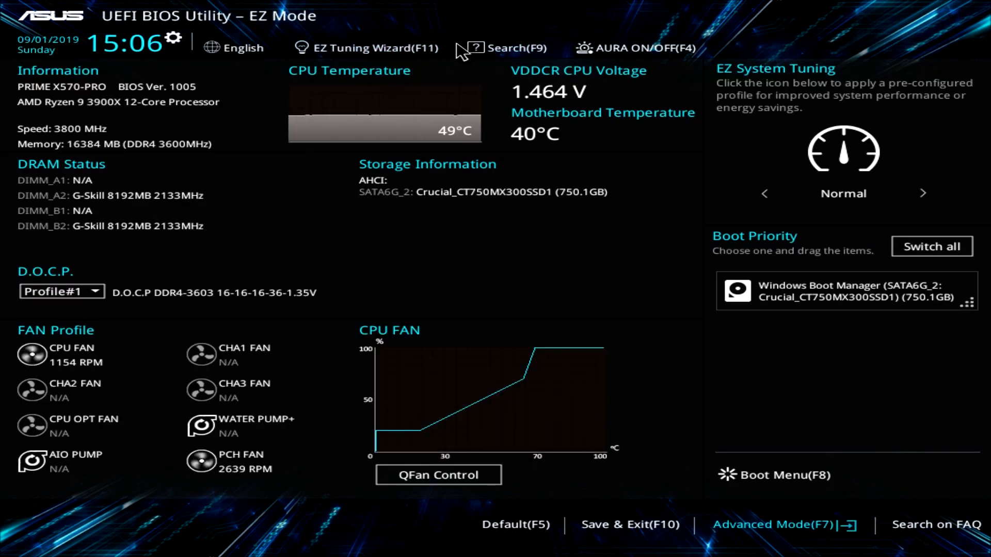
{"action": "left_click", "coordinate": [772, 524]}
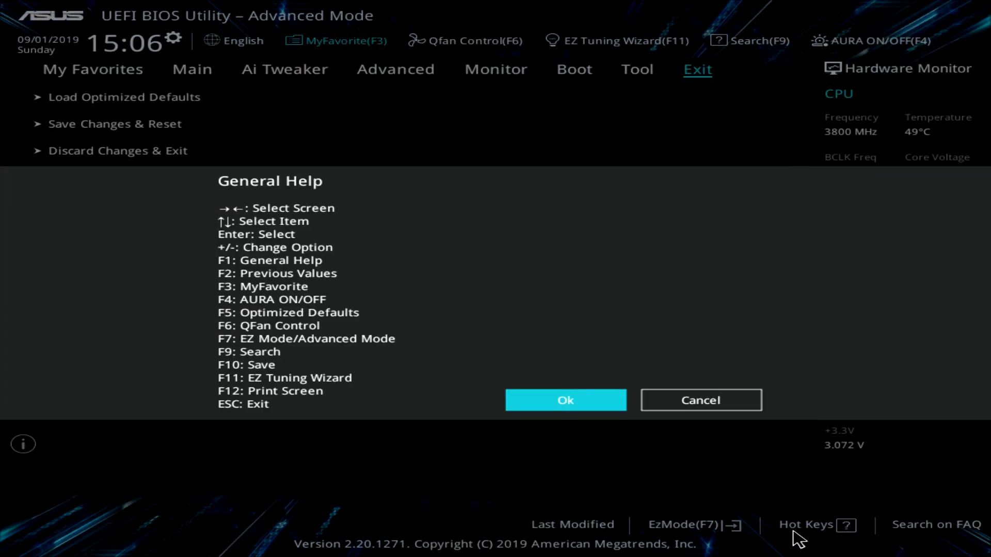
{"action": "left_click", "coordinate": [564, 400]}
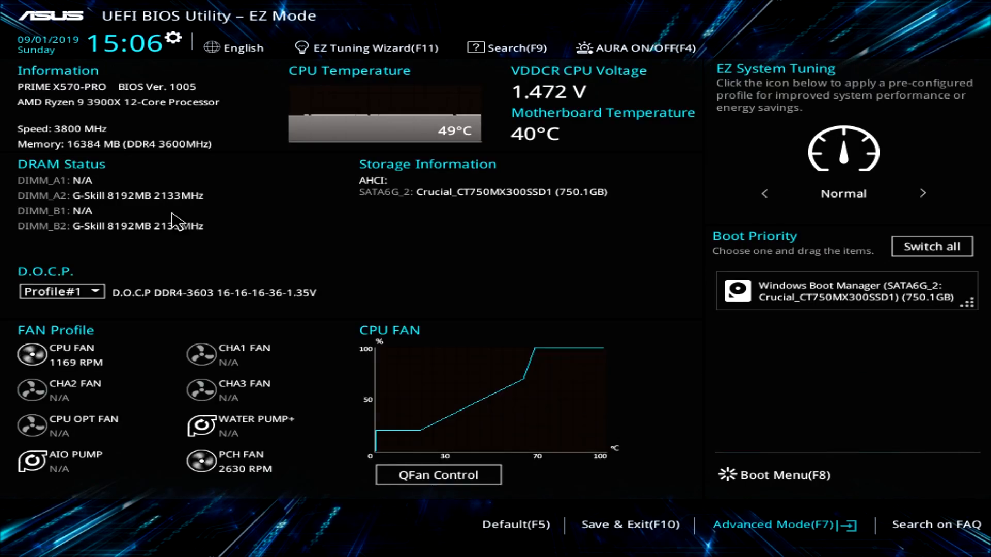
{"action": "mouse_move", "coordinate": [253, 212]}
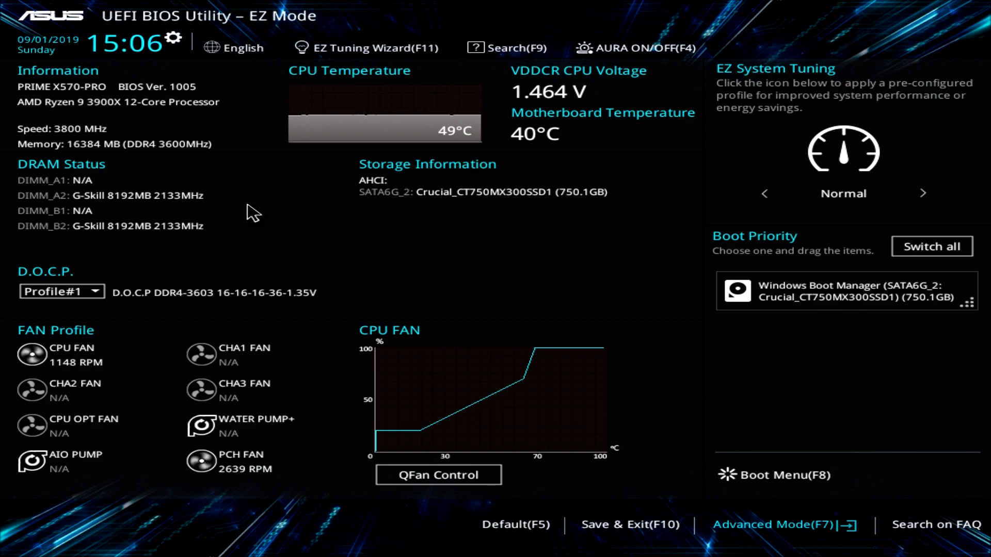
{"action": "left_click", "coordinate": [772, 524]}
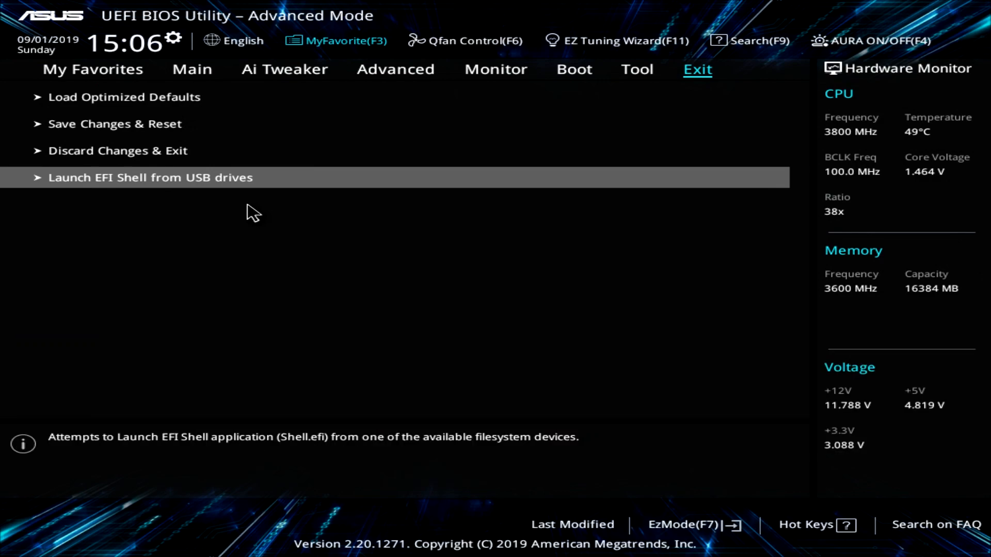
{"action": "mouse_move", "coordinate": [264, 88]}
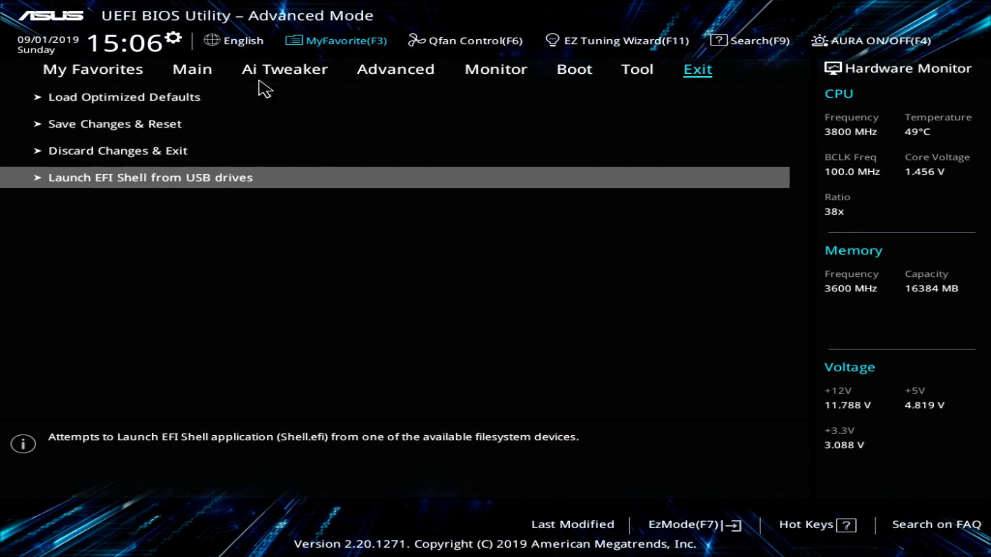
Step: Show the Ai Tweaker page with Ai Overclock Tuner on D.O.C.P
{"action": "left_click", "coordinate": [284, 69]}
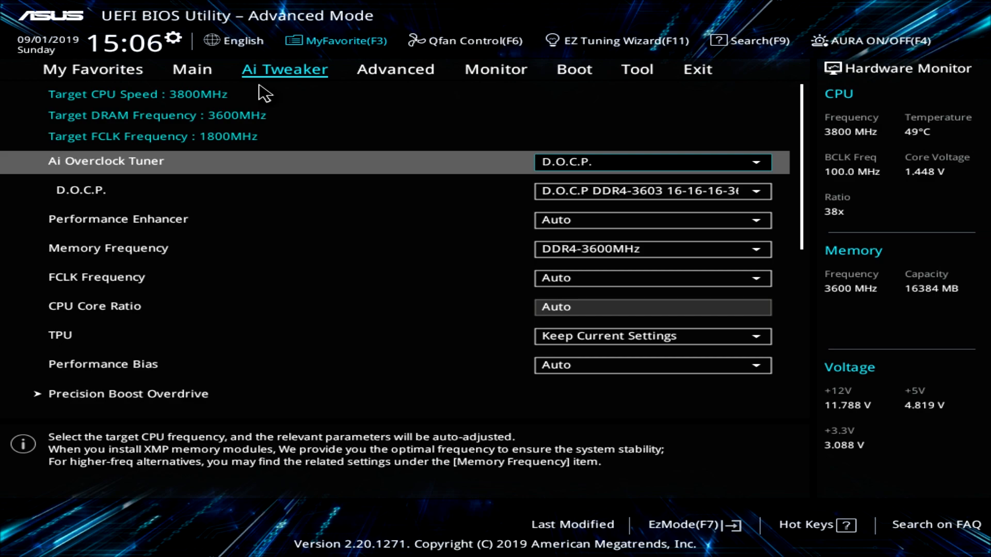
{"action": "mouse_move", "coordinate": [93, 68]}
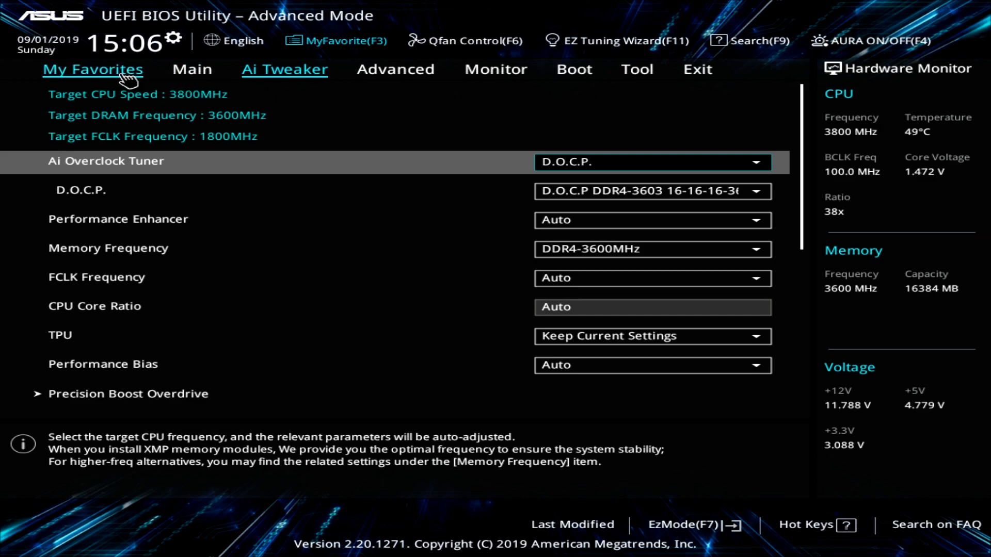